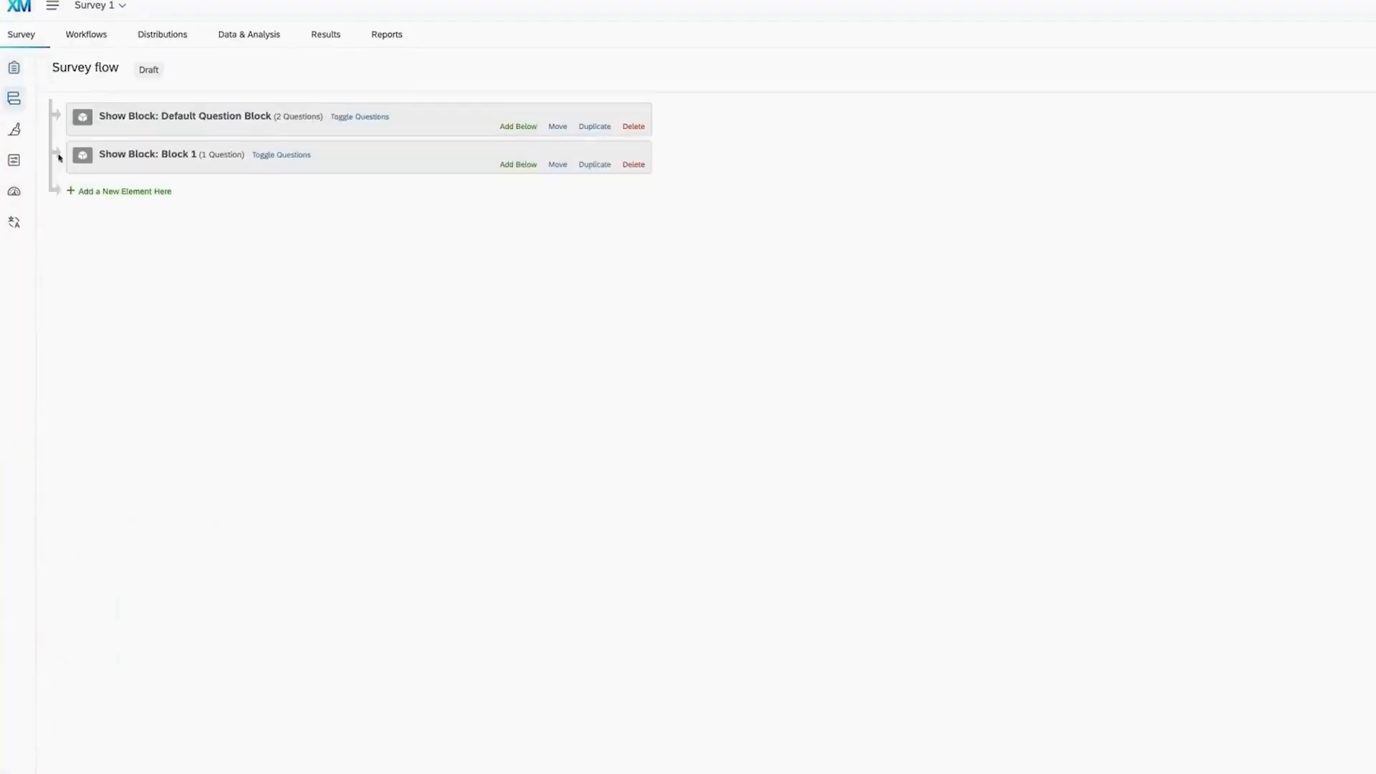
- Add an embedded data element with a Choice field piped from Q1's selected choice
{"action": "left_click", "coordinate": [125, 192]}
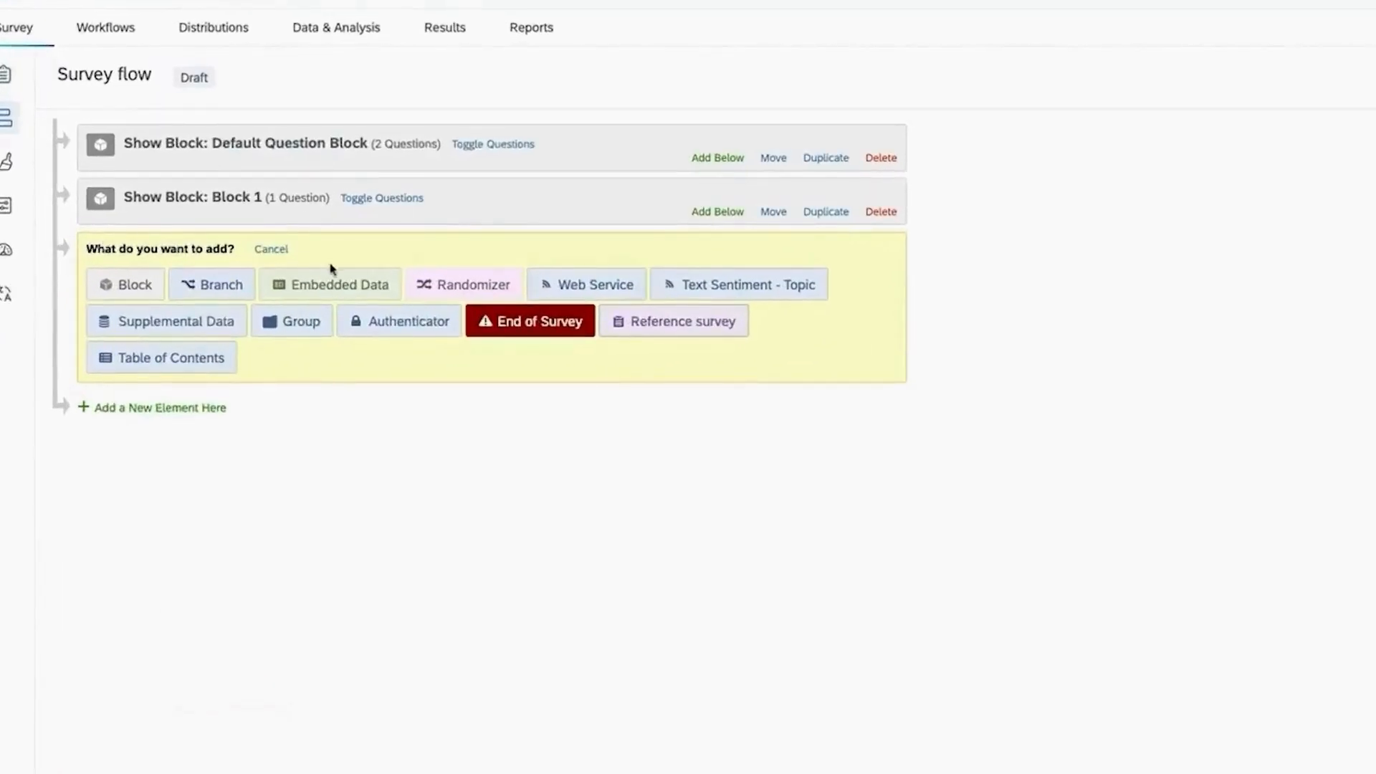
{"action": "left_click", "coordinate": [339, 284]}
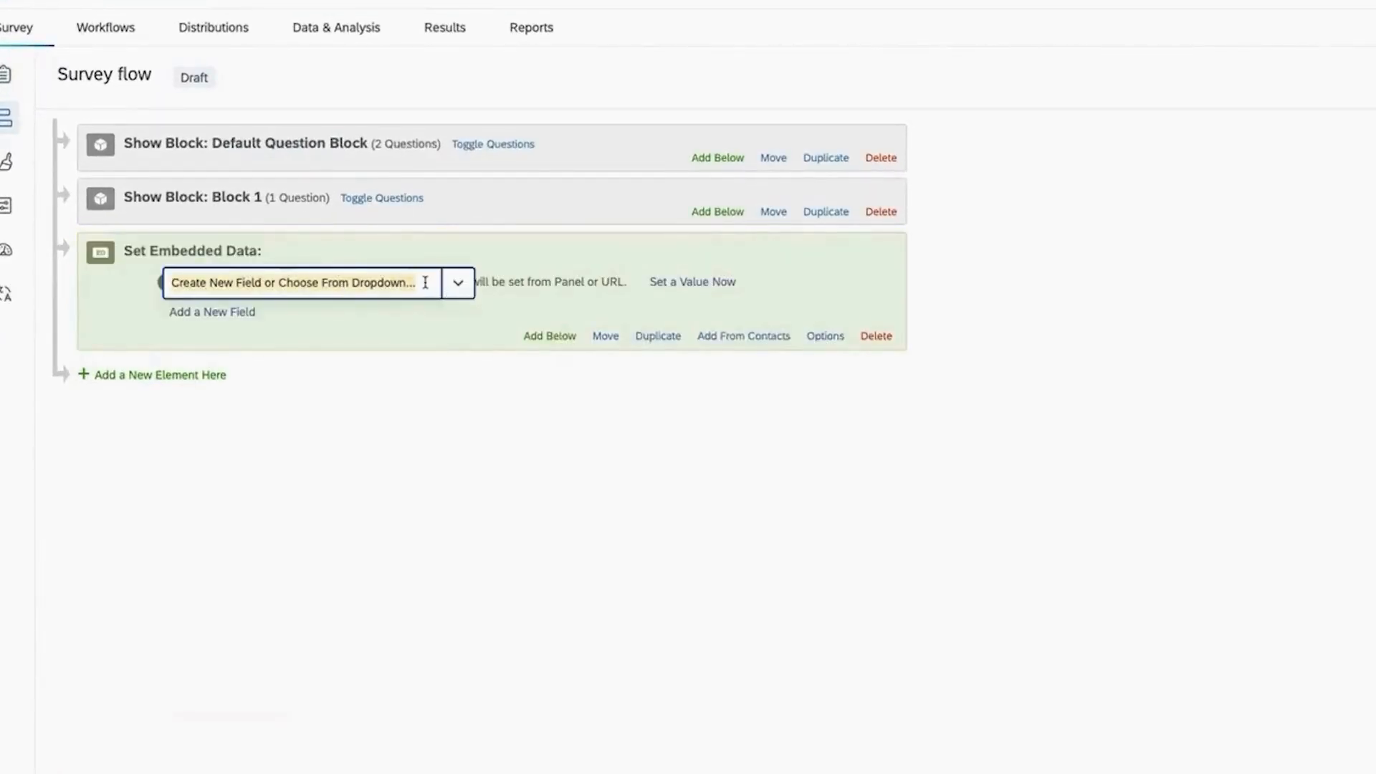
{"action": "type", "text": "Choice"}
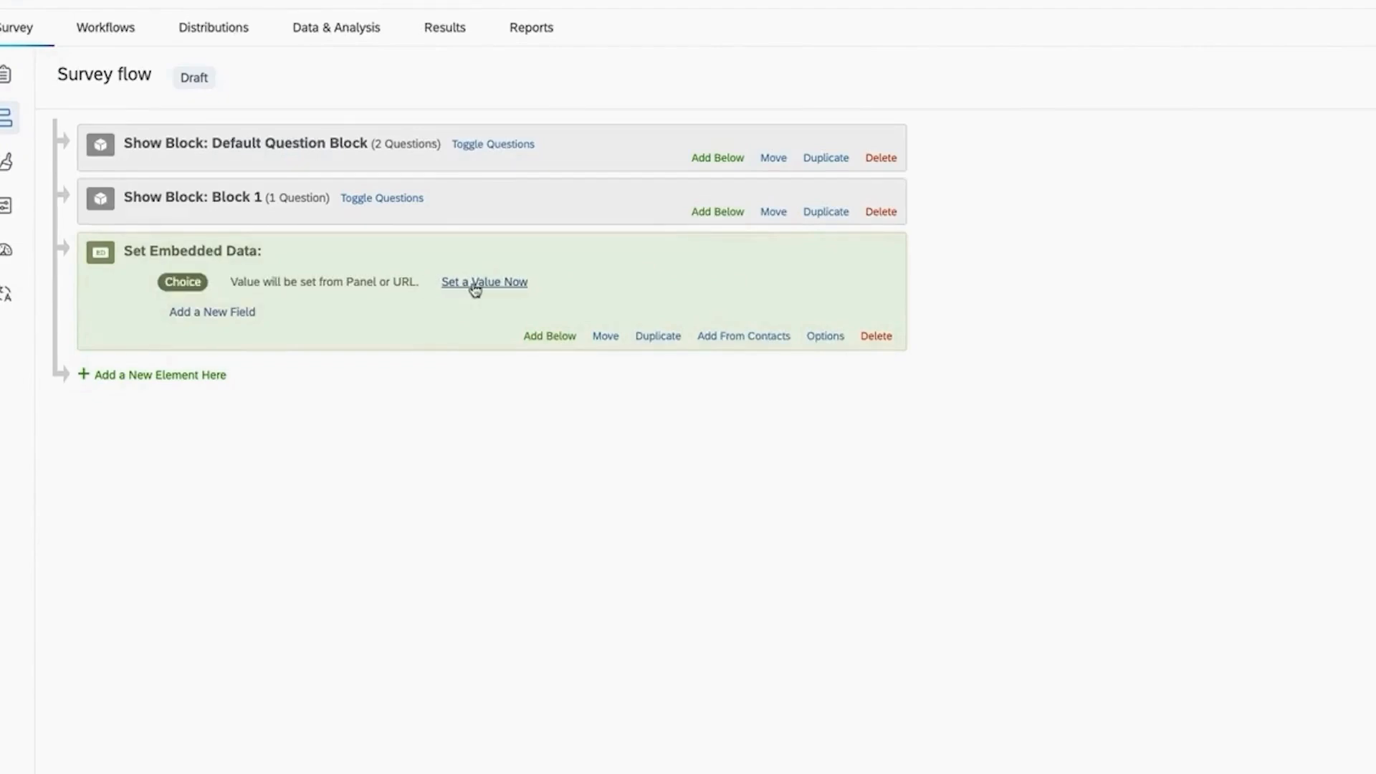
{"action": "left_click", "coordinate": [482, 281]}
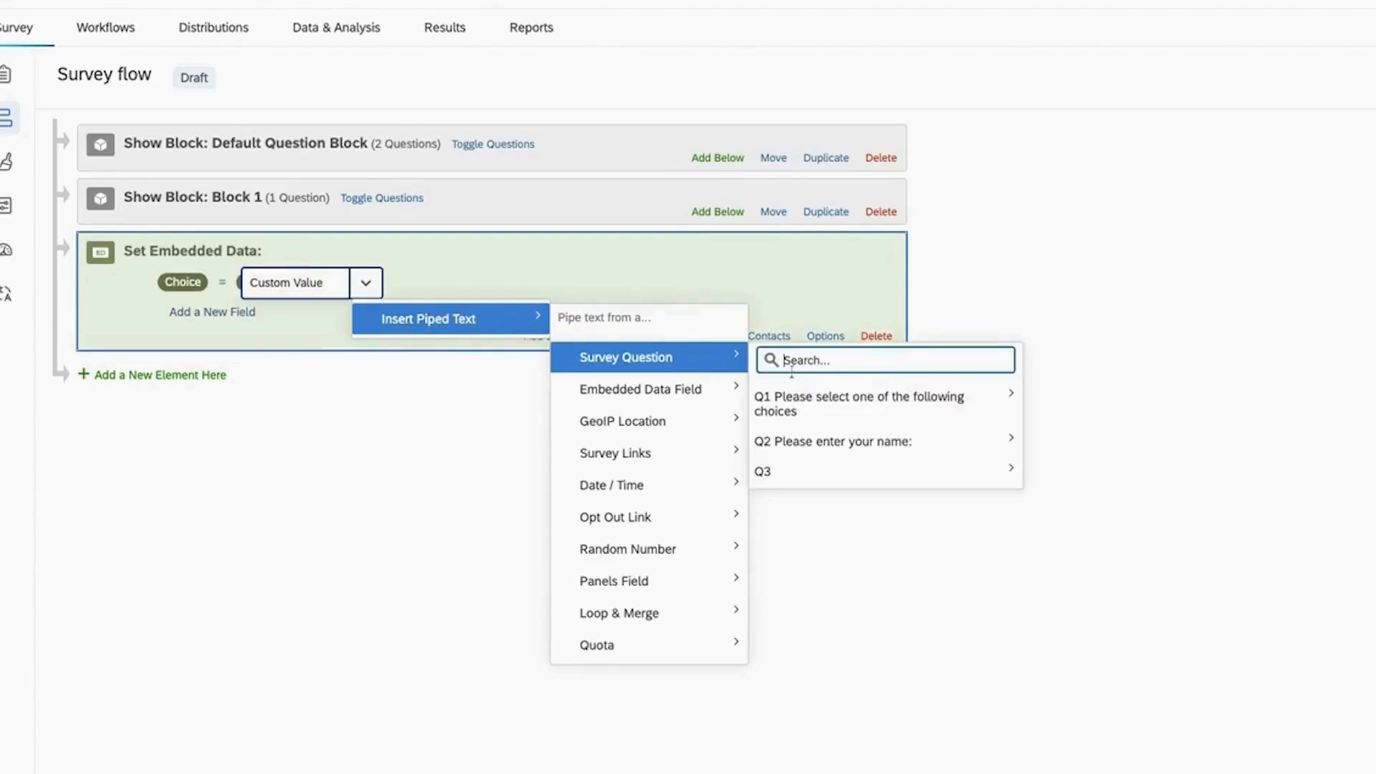
{"action": "left_click", "coordinate": [858, 403]}
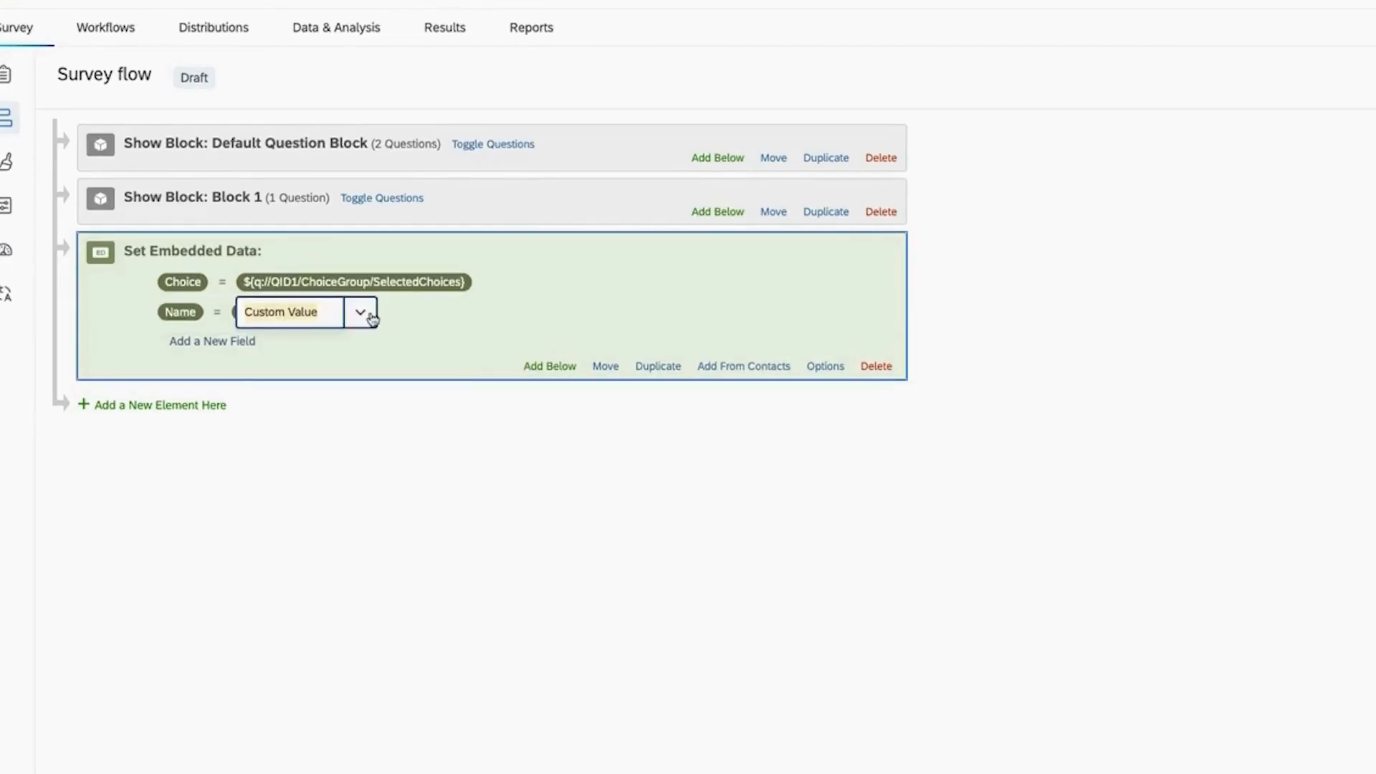
- Pipe Q2's typed answer into the Name field and add a LoginID field
{"action": "left_click", "coordinate": [360, 312]}
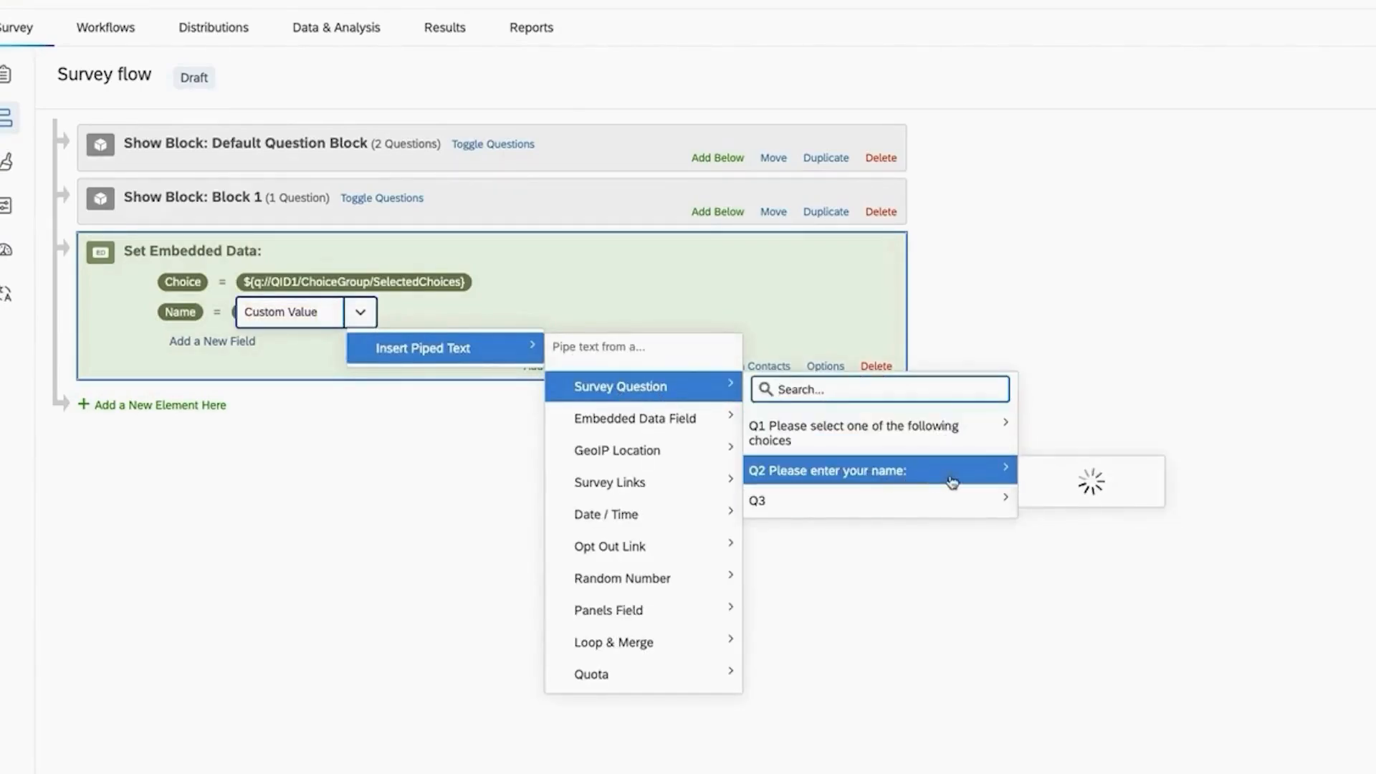
{"action": "left_click", "coordinate": [826, 471]}
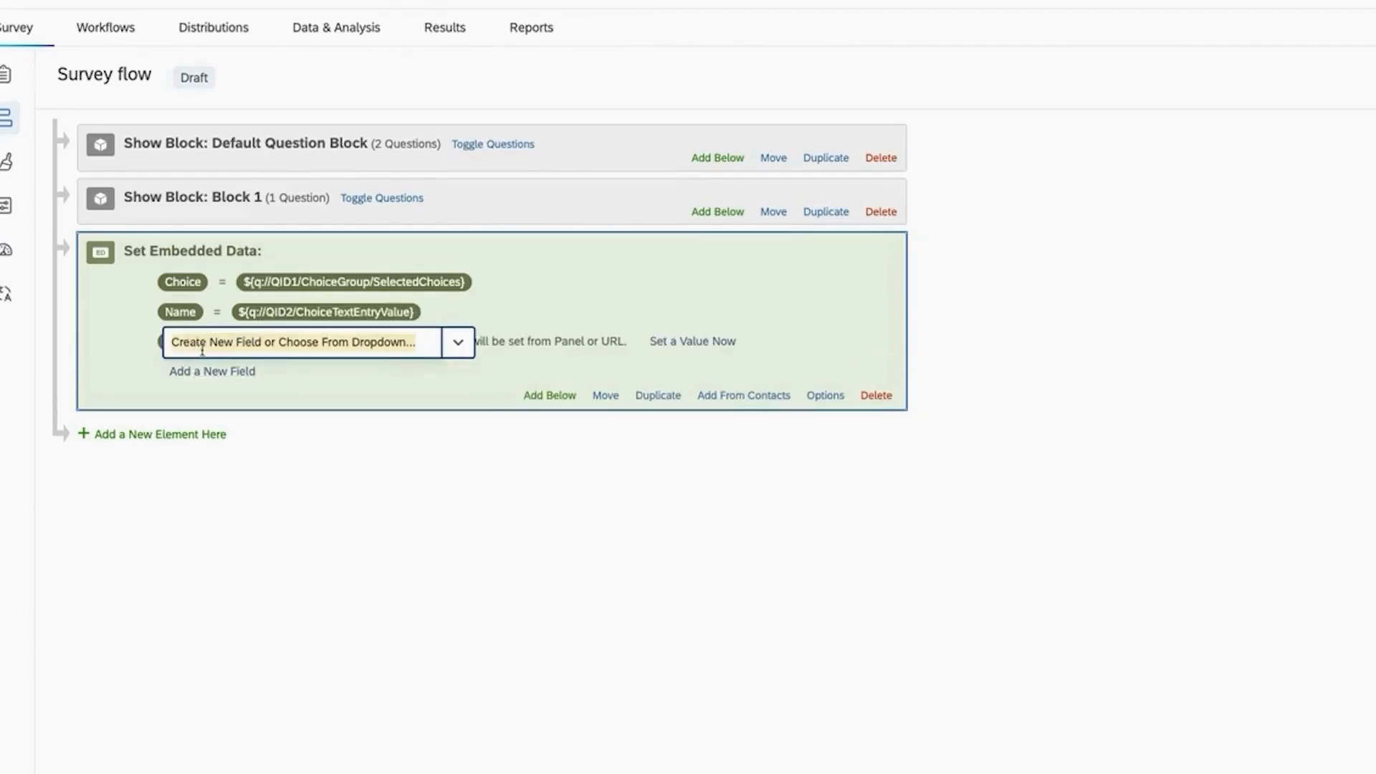
{"action": "type", "text": "LoginID"}
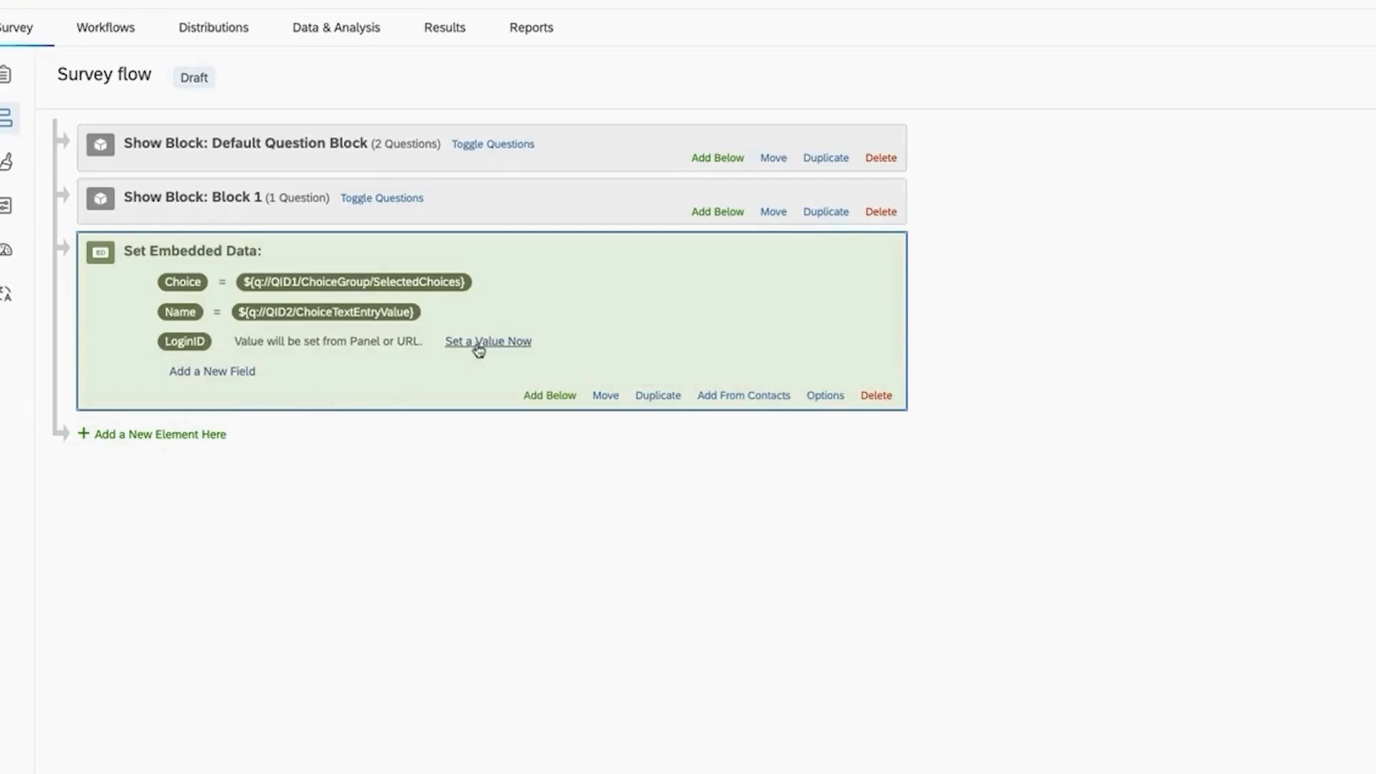
- Set LoginID to a piped random integer between 1000 and 9999
{"action": "left_click", "coordinate": [488, 341]}
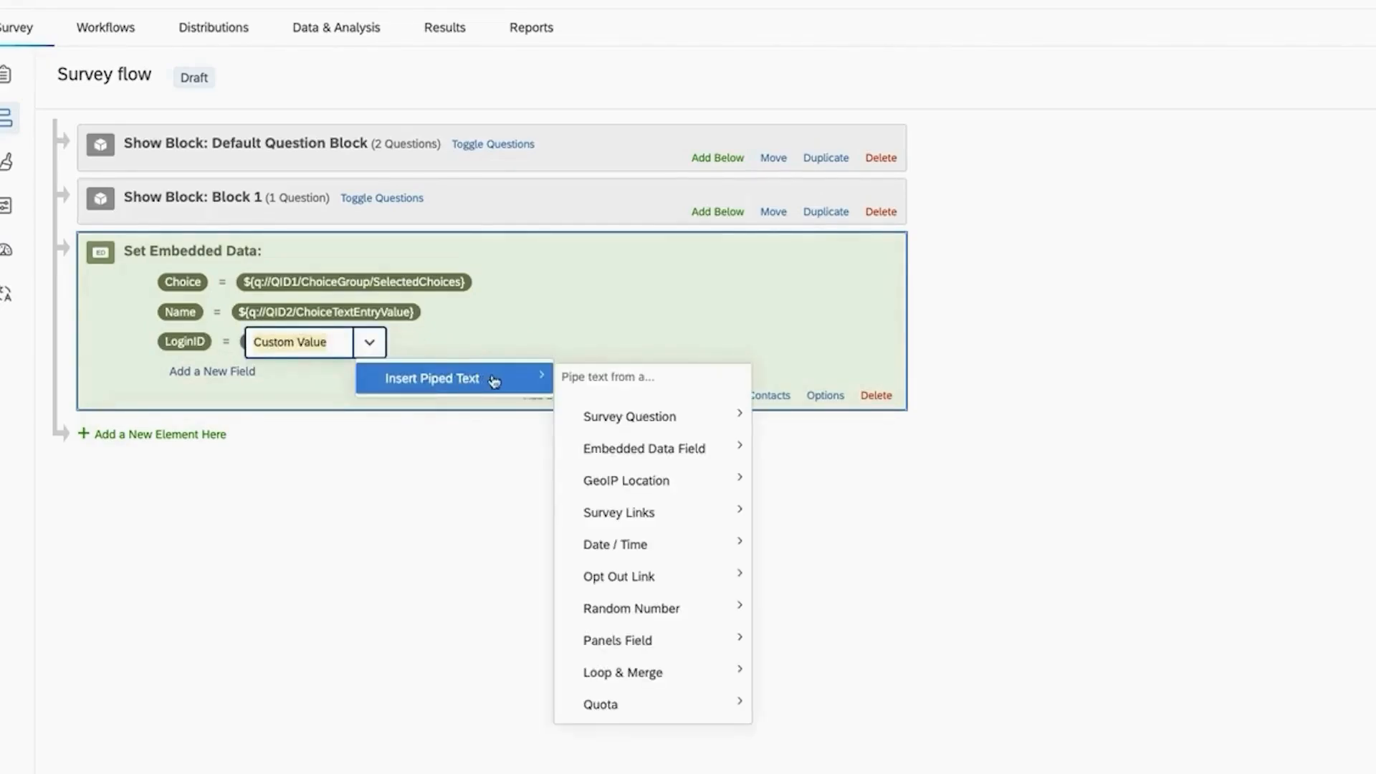
{"action": "mouse_move", "coordinate": [630, 609]}
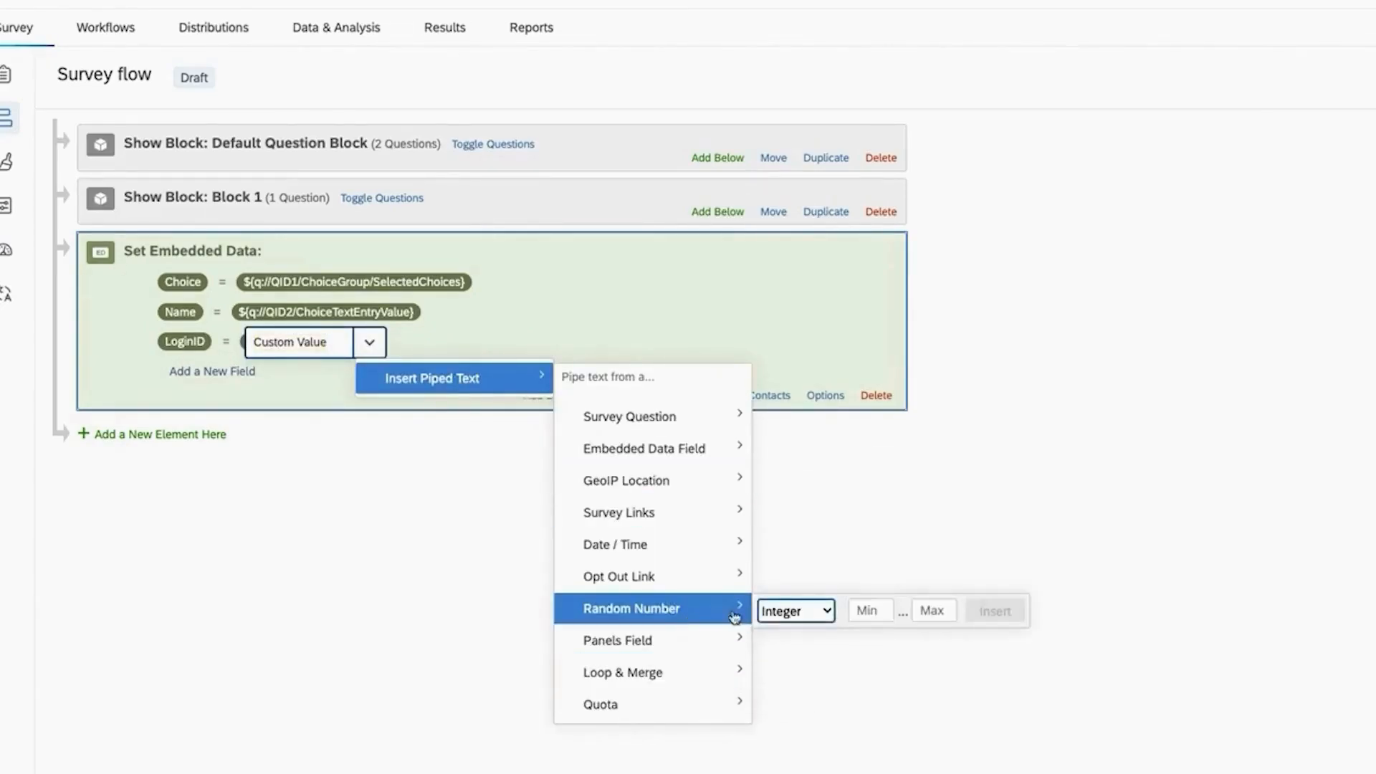
{"action": "type", "text": "10"}
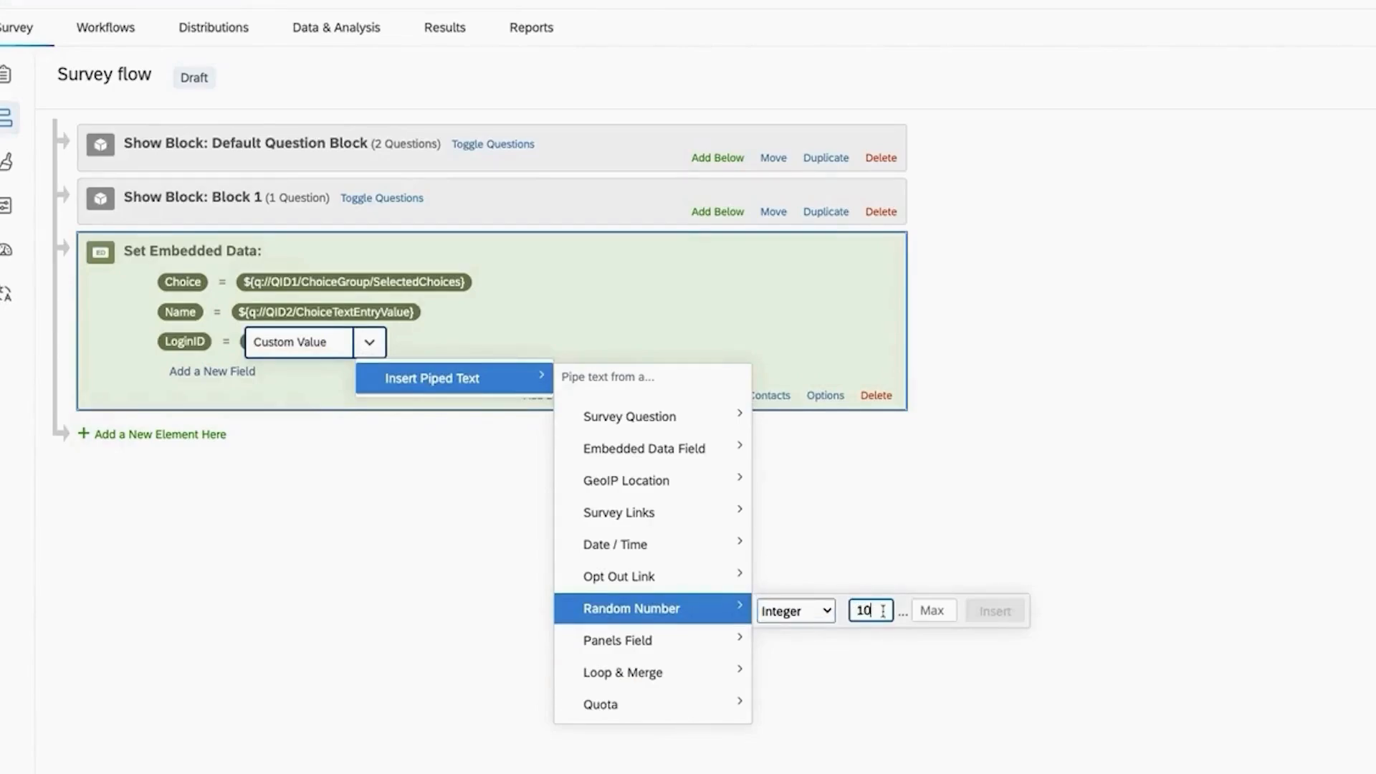
{"action": "type", "text": ".0000"}
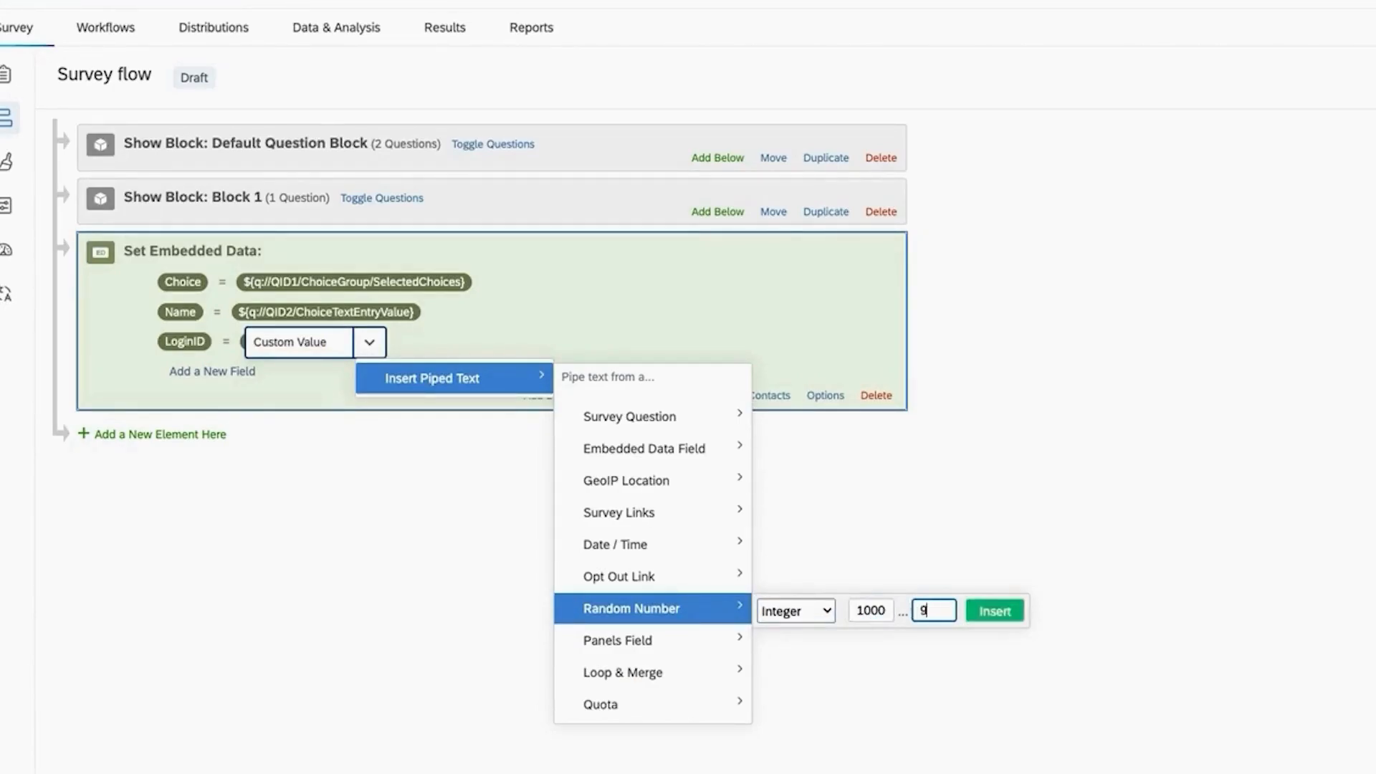
{"action": "type", "text": "999"}
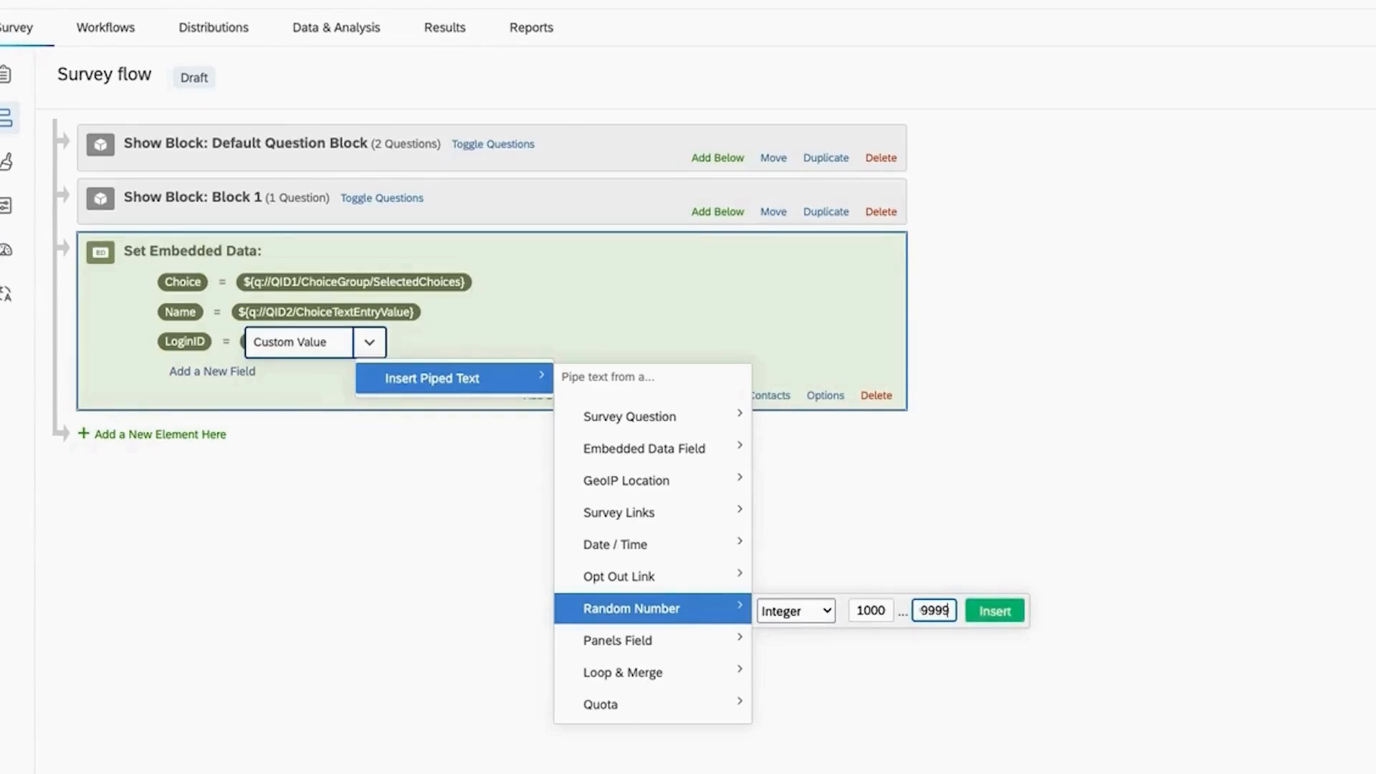
{"action": "left_click", "coordinate": [992, 610]}
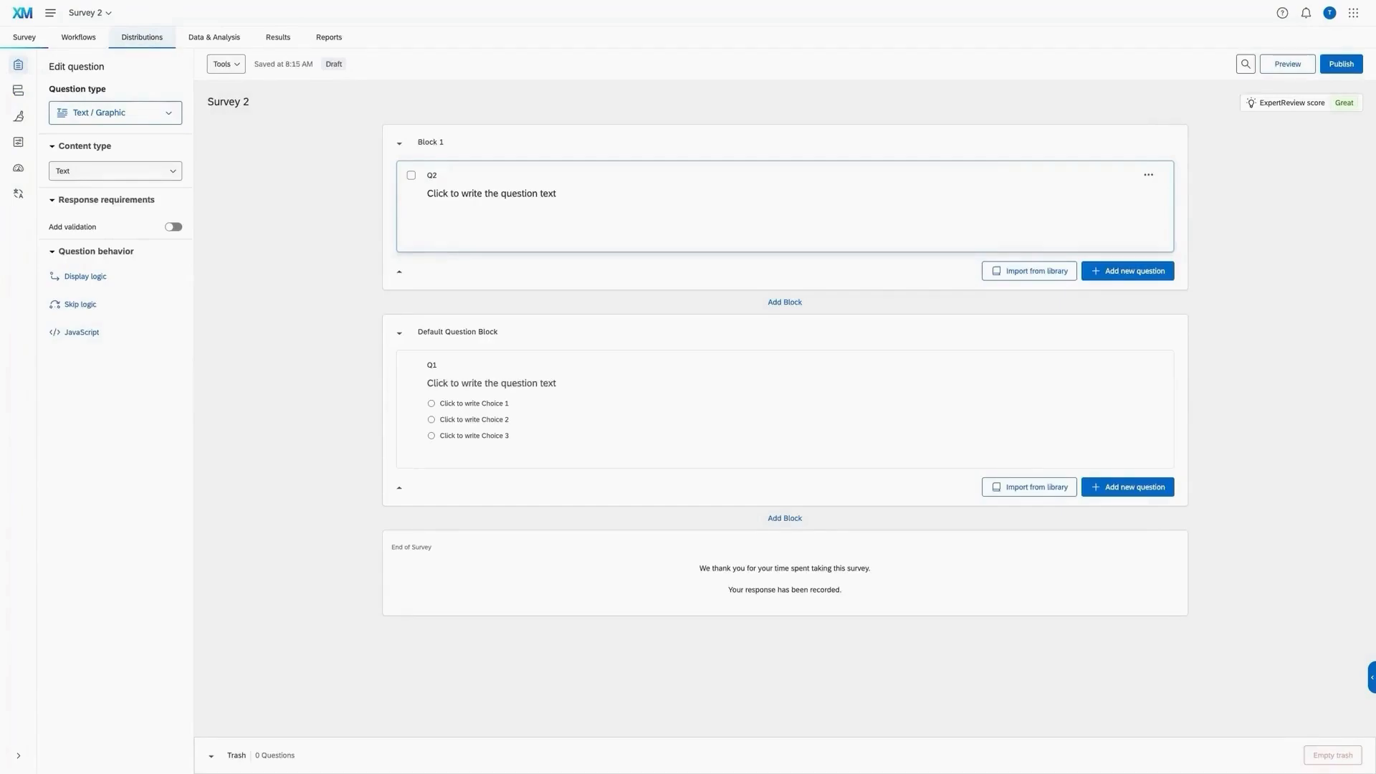
- Resume Survey 2's response collection for its single reusable link
{"action": "left_click", "coordinate": [140, 37]}
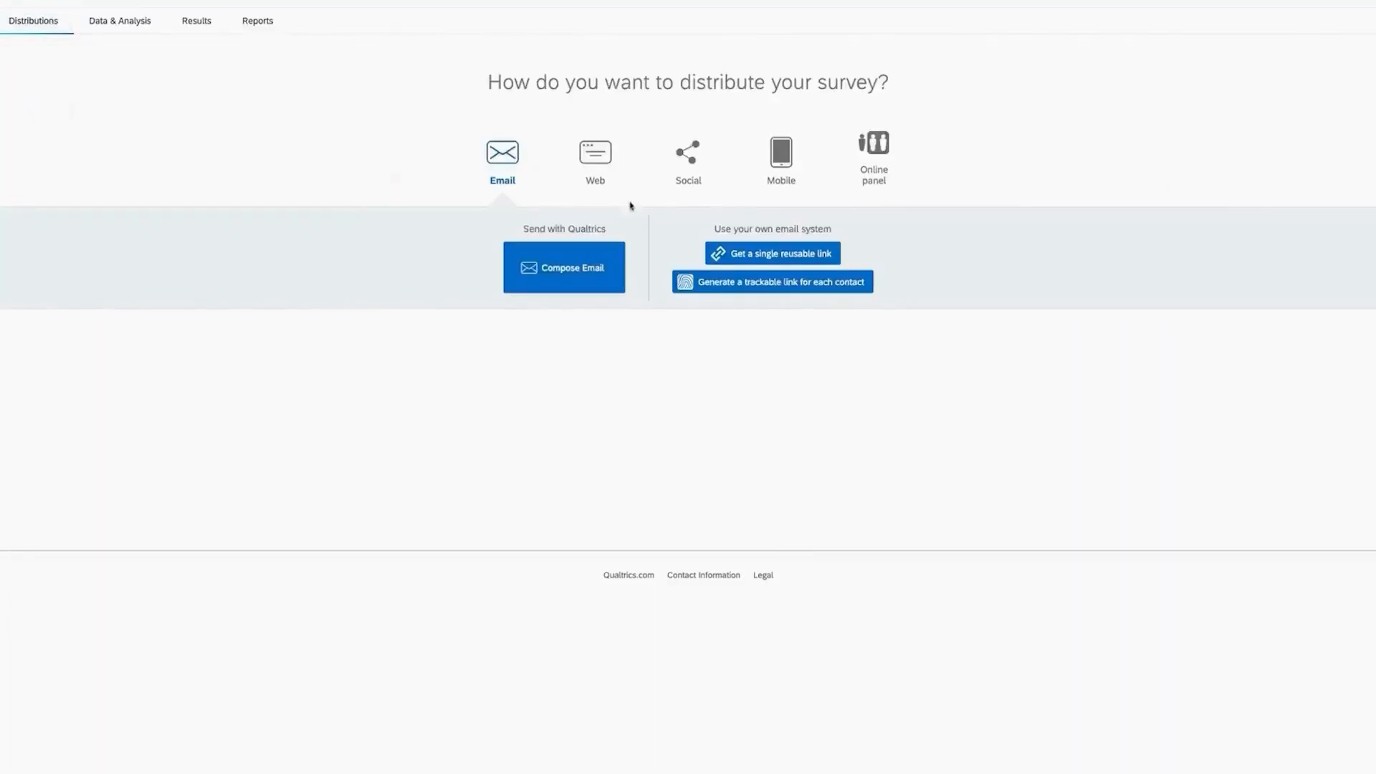
{"action": "left_click", "coordinate": [771, 253]}
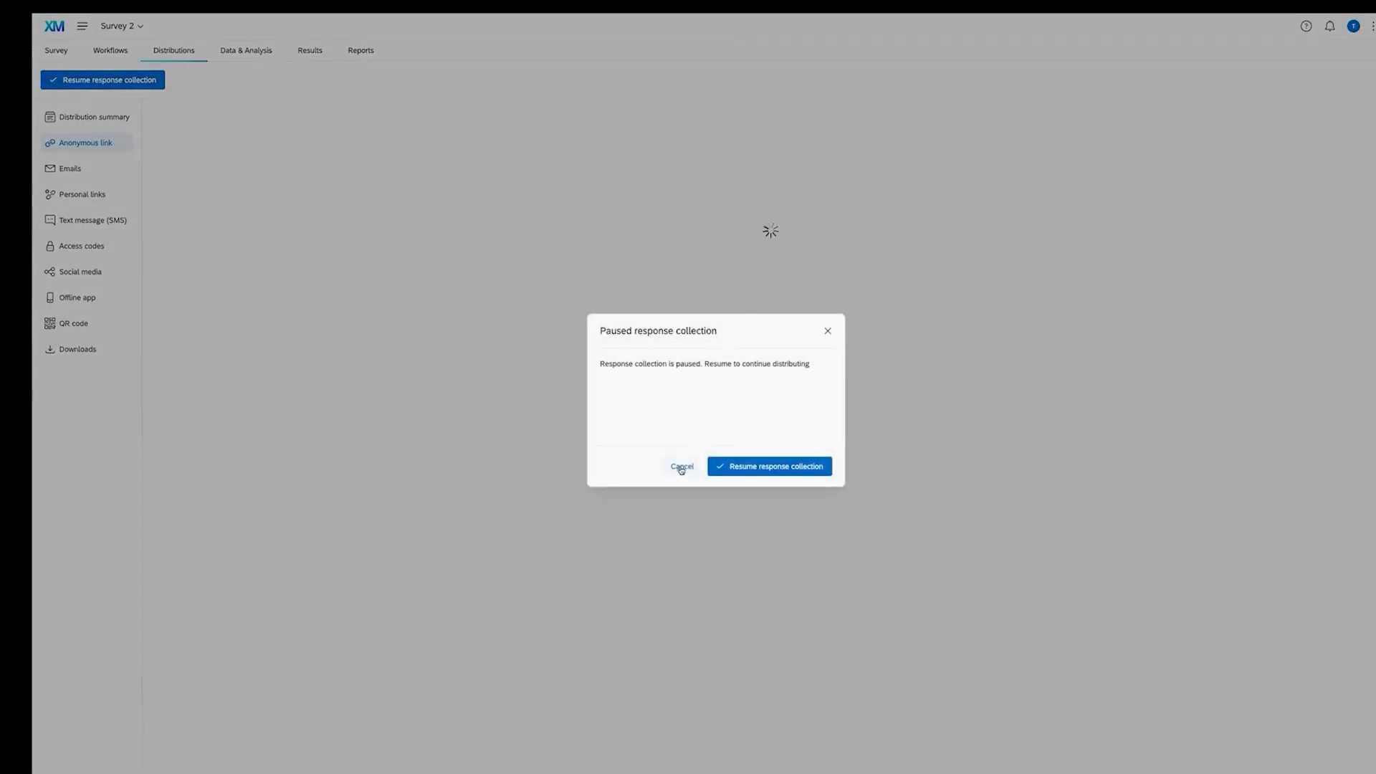
{"action": "left_click", "coordinate": [774, 466]}
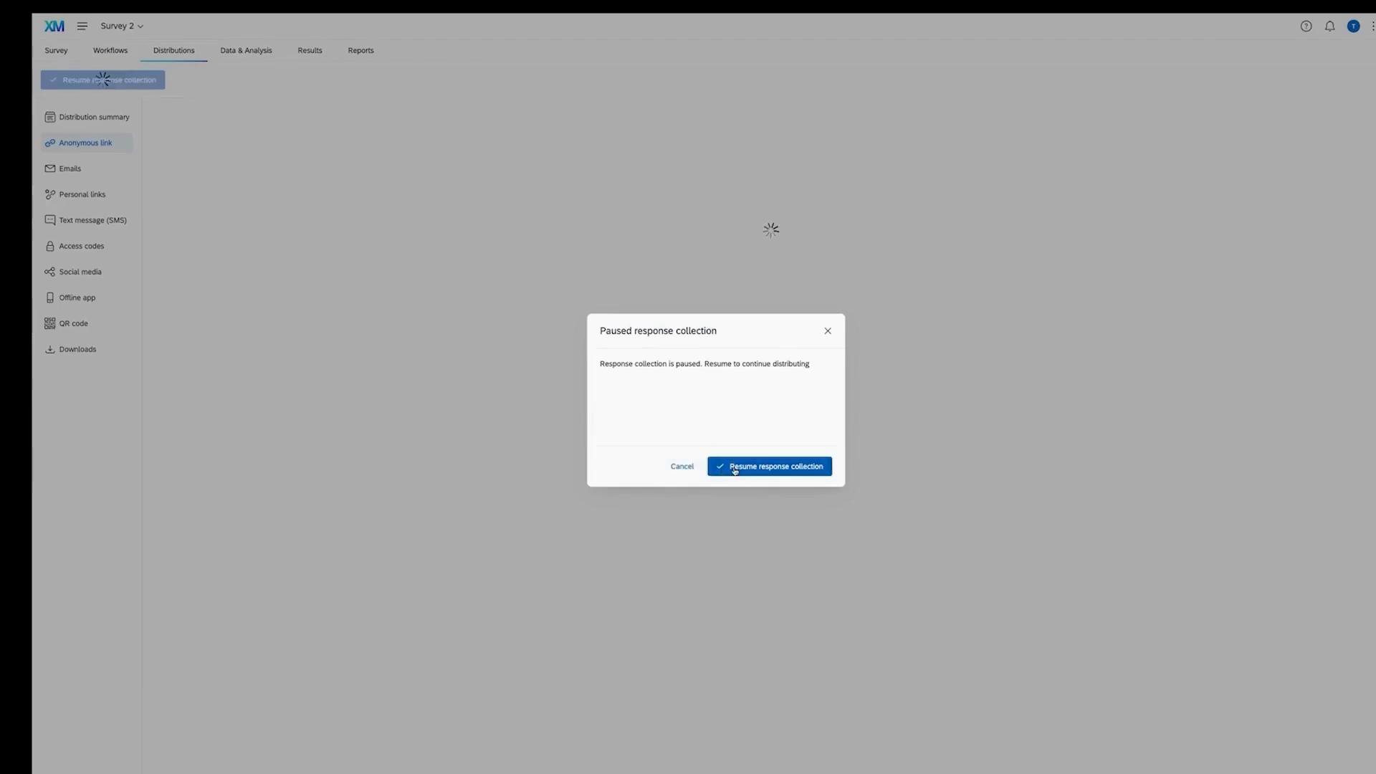
{"action": "left_click", "coordinate": [775, 466]}
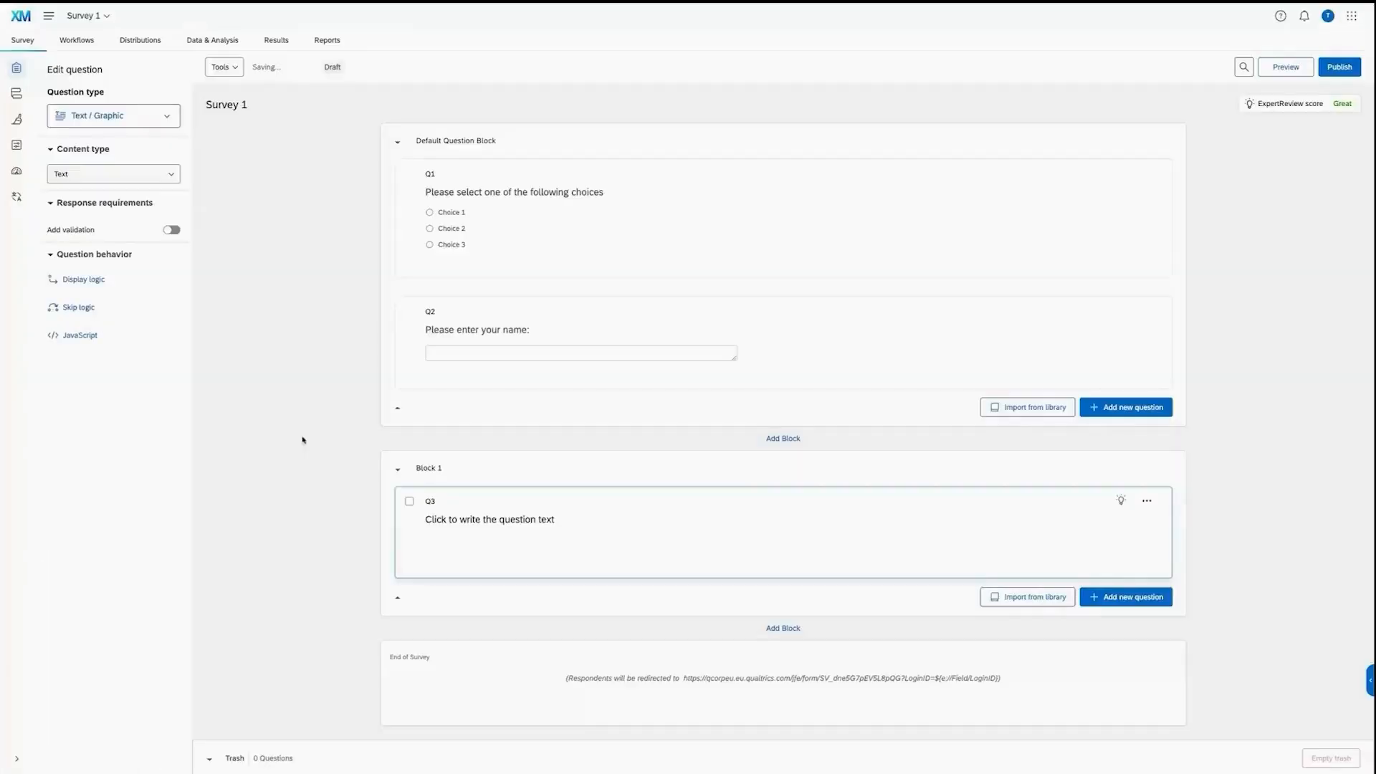
{"action": "left_click", "coordinate": [489, 519]}
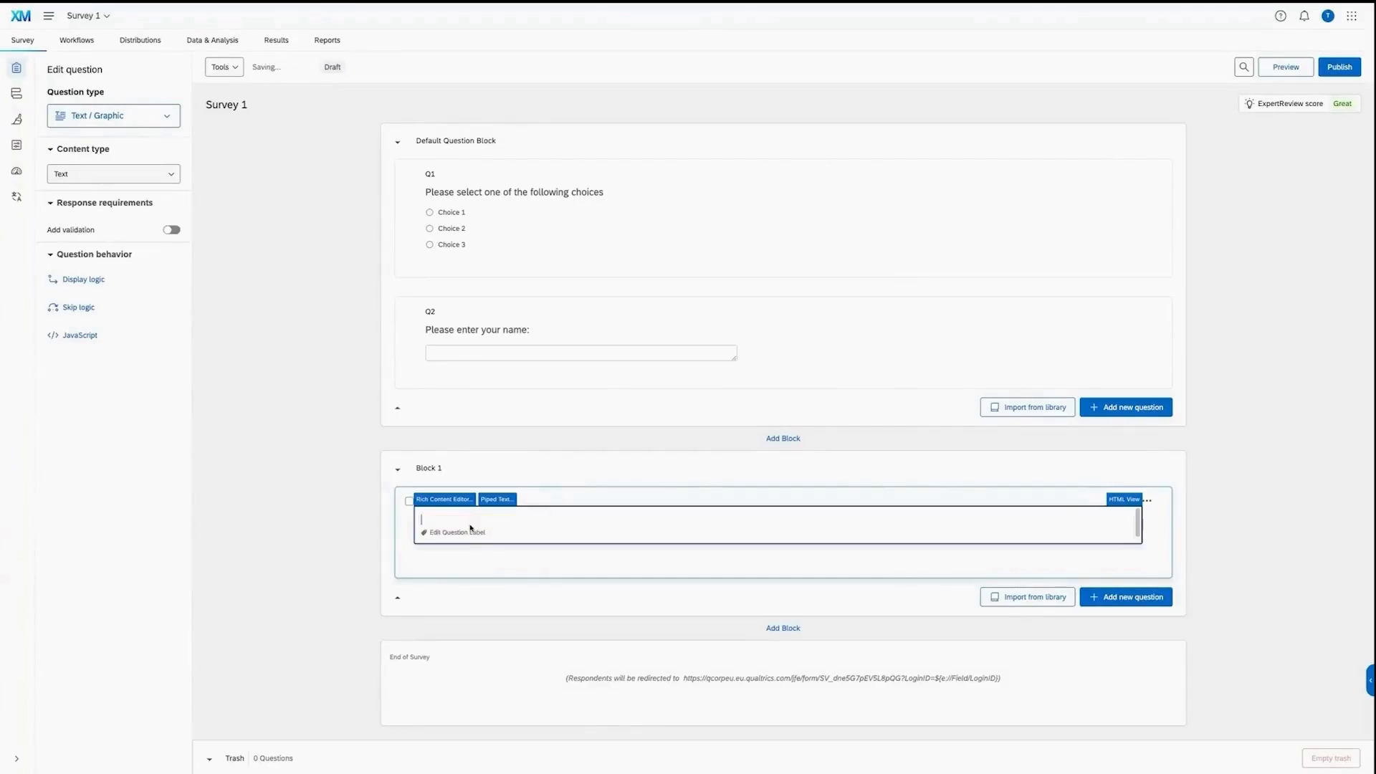
{"action": "scroll", "scroll_direction": "down", "scroll_amount": 3}
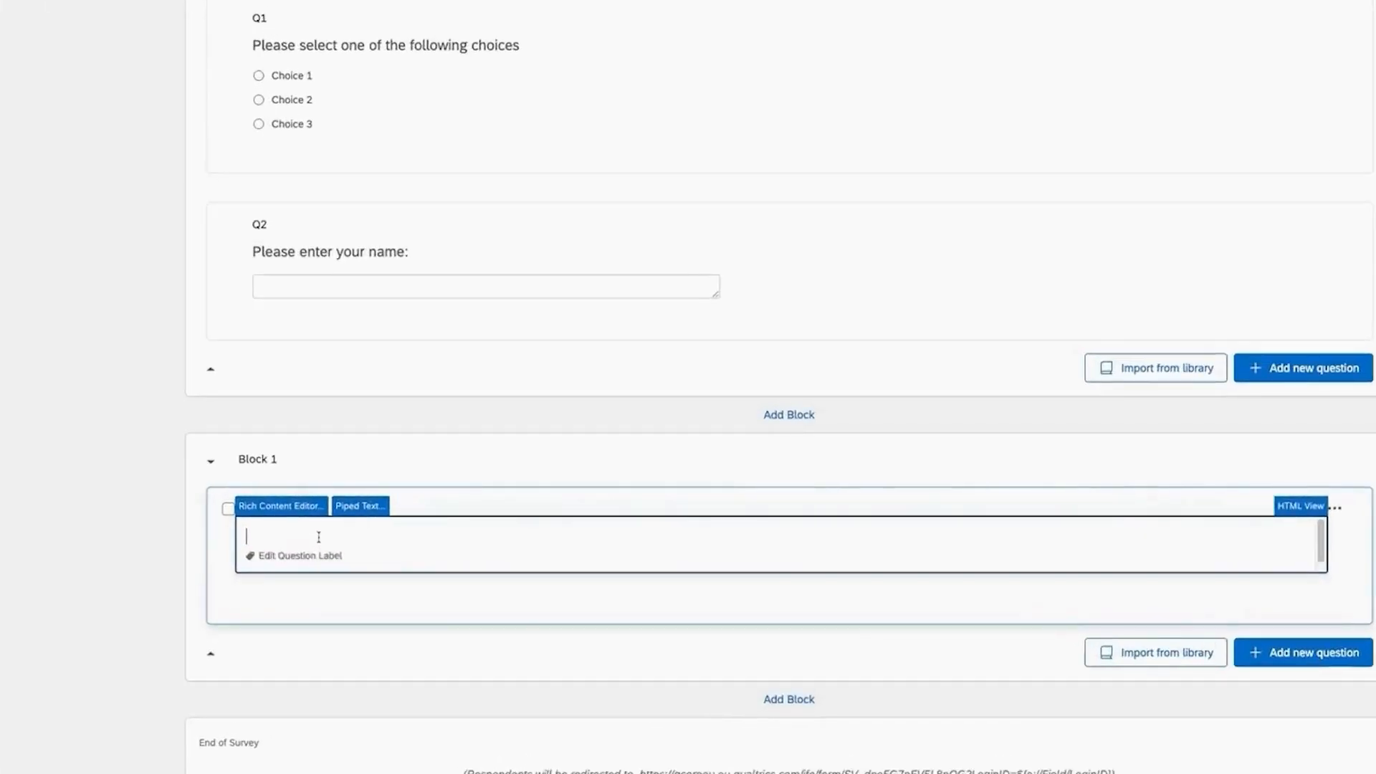
{"action": "type", "text": "https://qcorpeu.eu.qualtrics.com/jfe/form/SV_dne5G7pEV5L8pQG"}
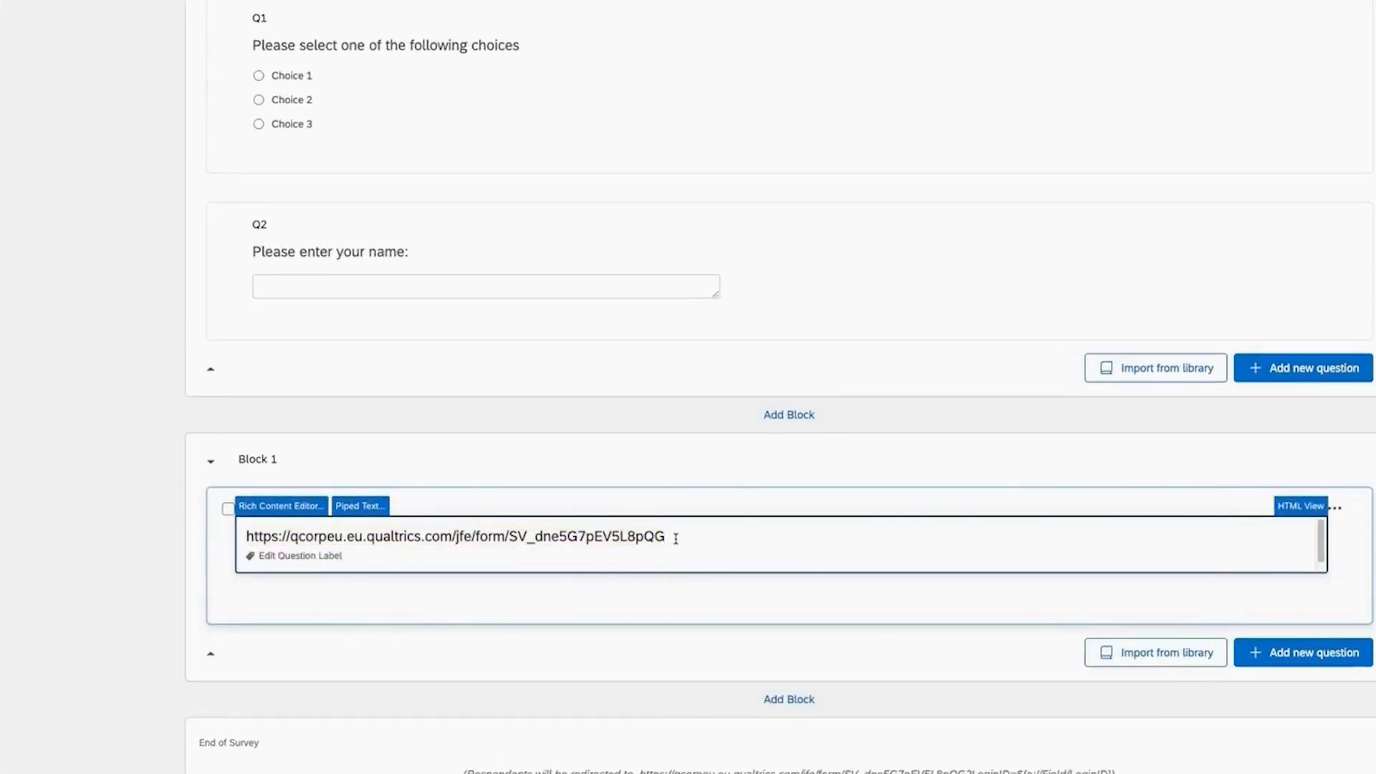
{"action": "type", "text": "?"}
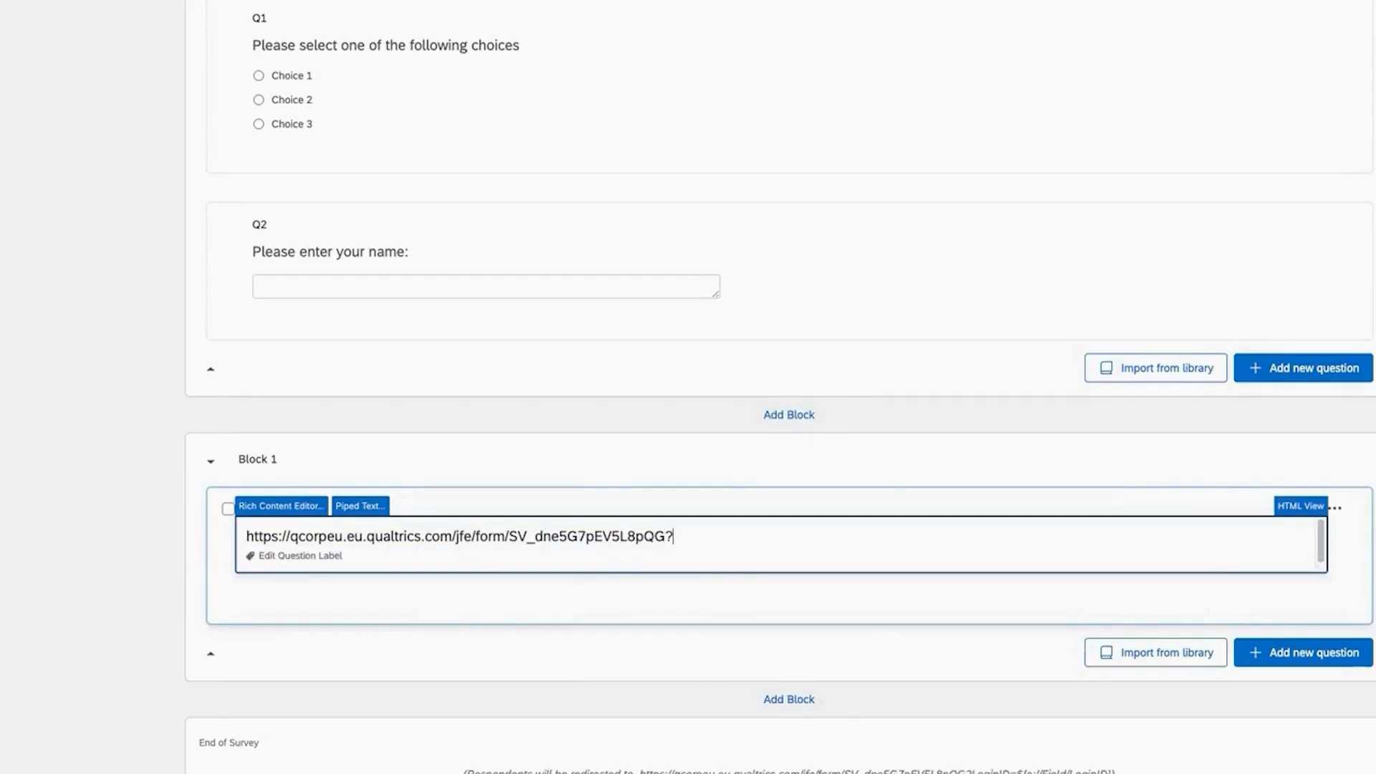
{"action": "type", "text": "Login"}
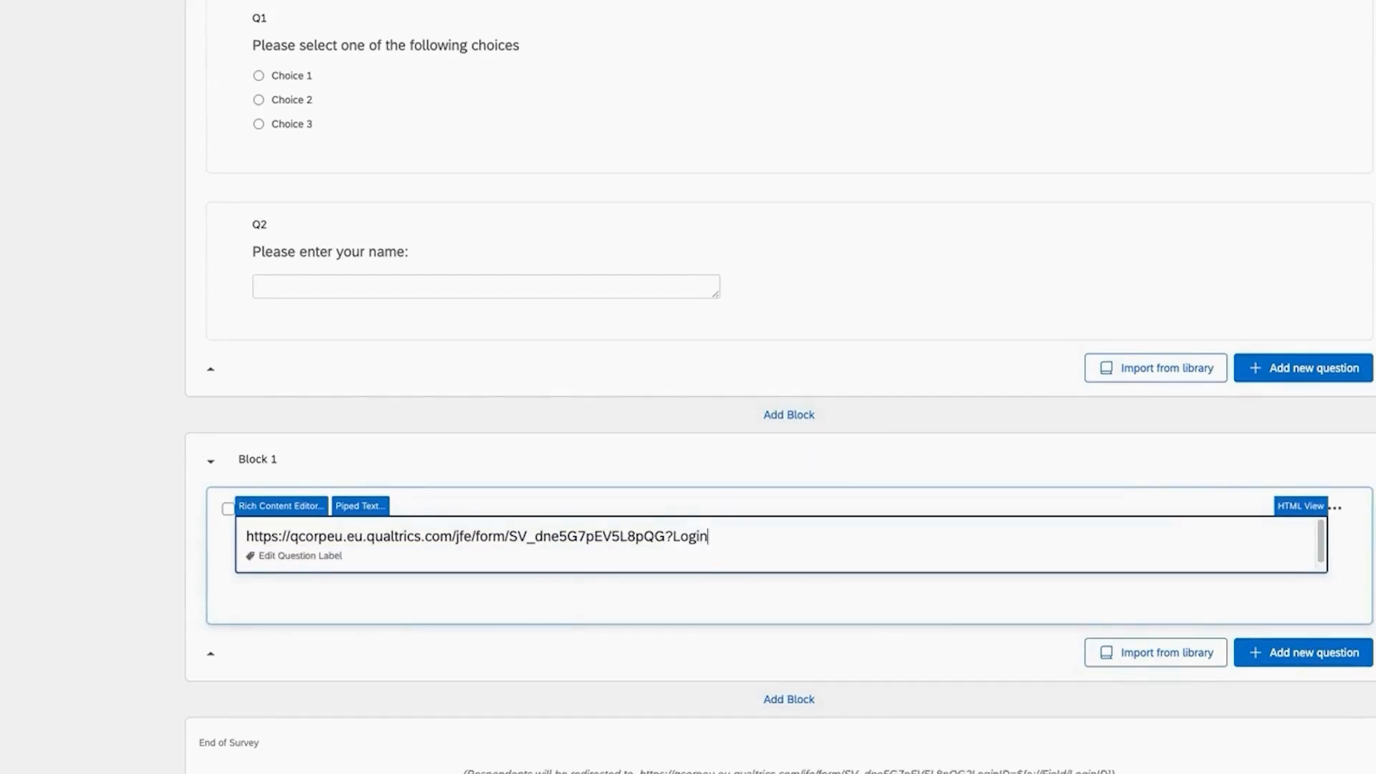
{"action": "type", "text": "ID"}
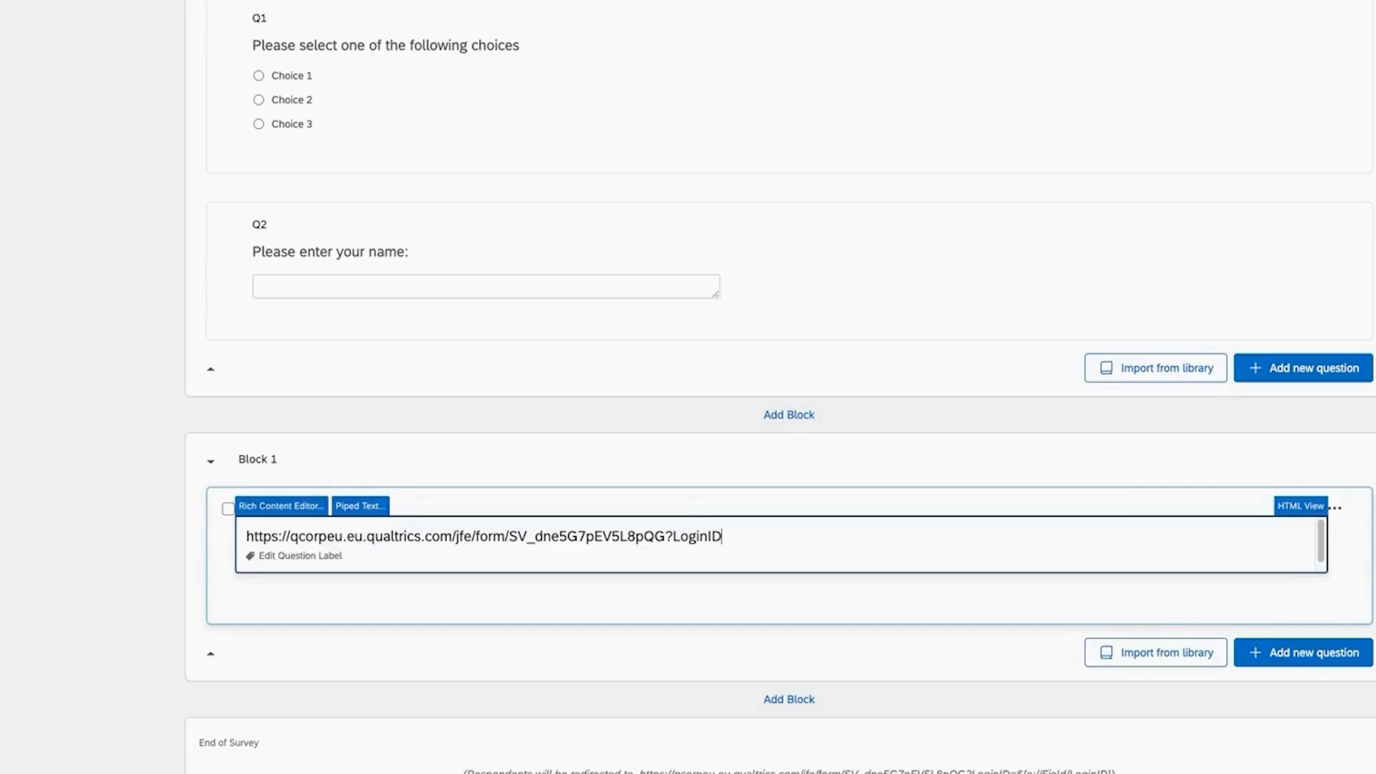
{"action": "type", "text": "="}
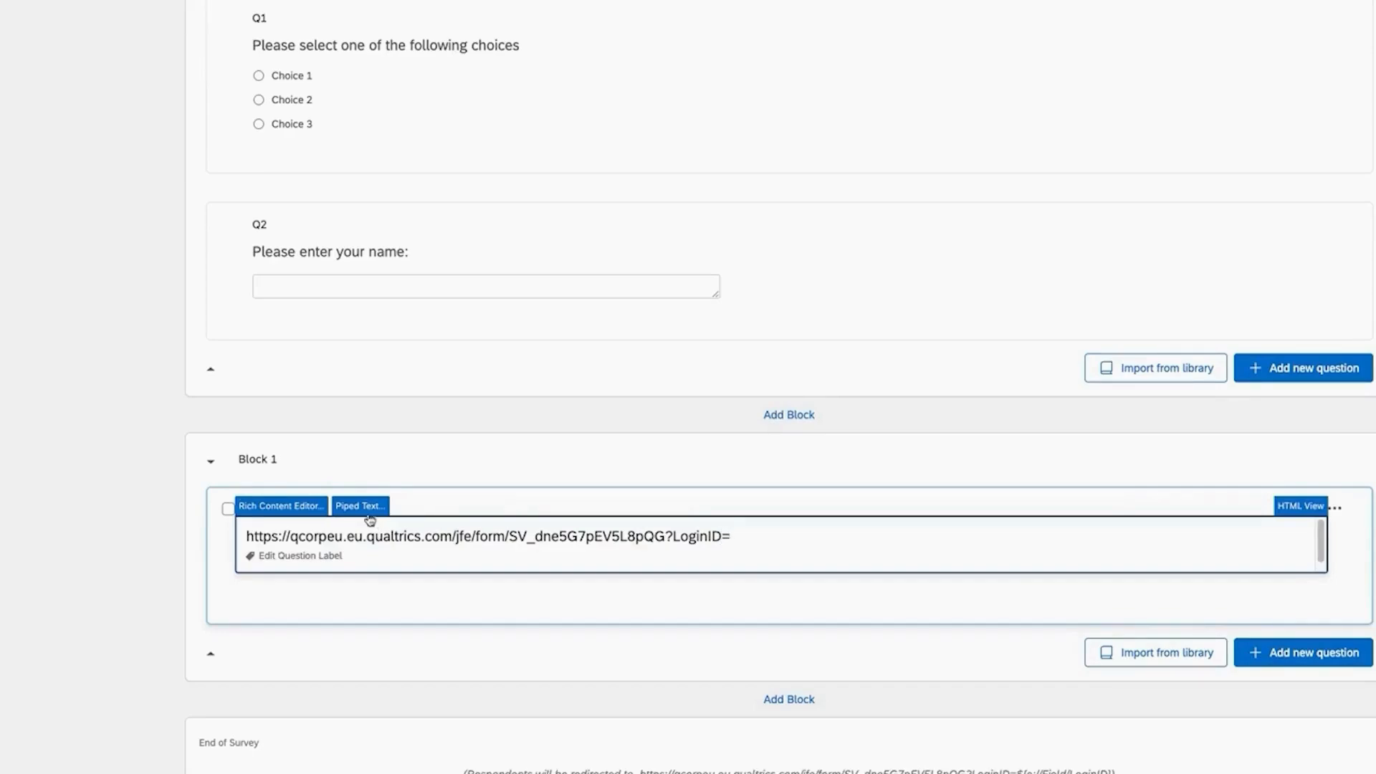
- Pipe the LoginID embedded field into the URL, then append '&Name=' piped from Name
{"action": "left_click", "coordinate": [359, 505]}
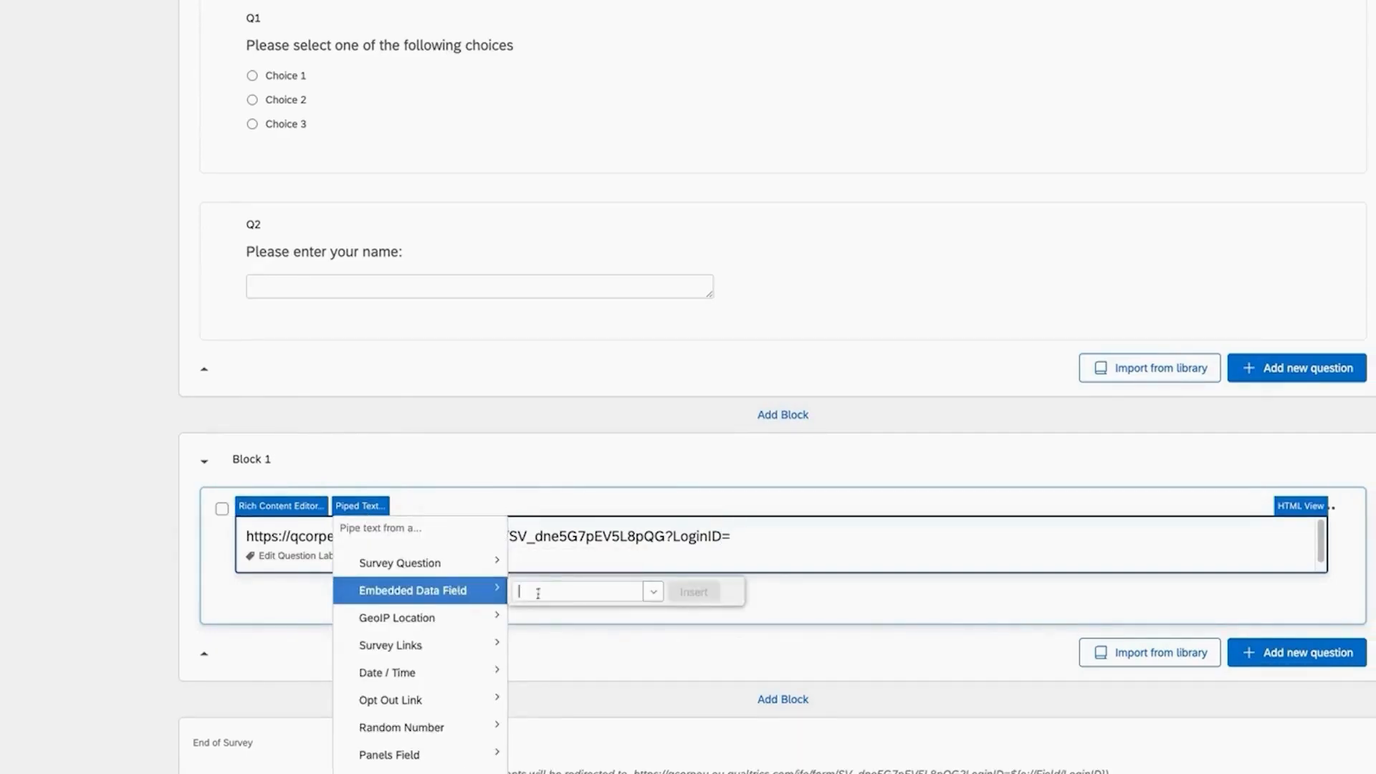
{"action": "left_click", "coordinate": [651, 591]}
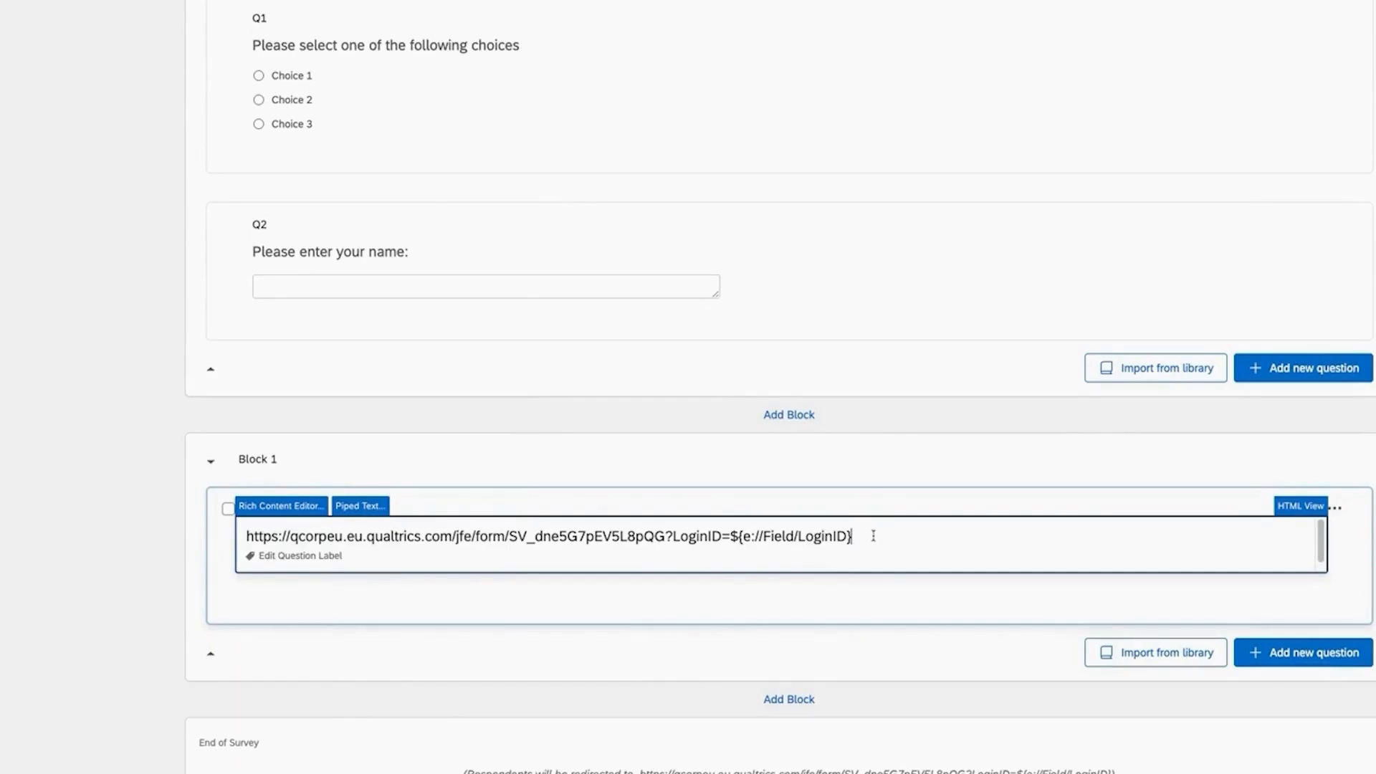
{"action": "type", "text": "&"}
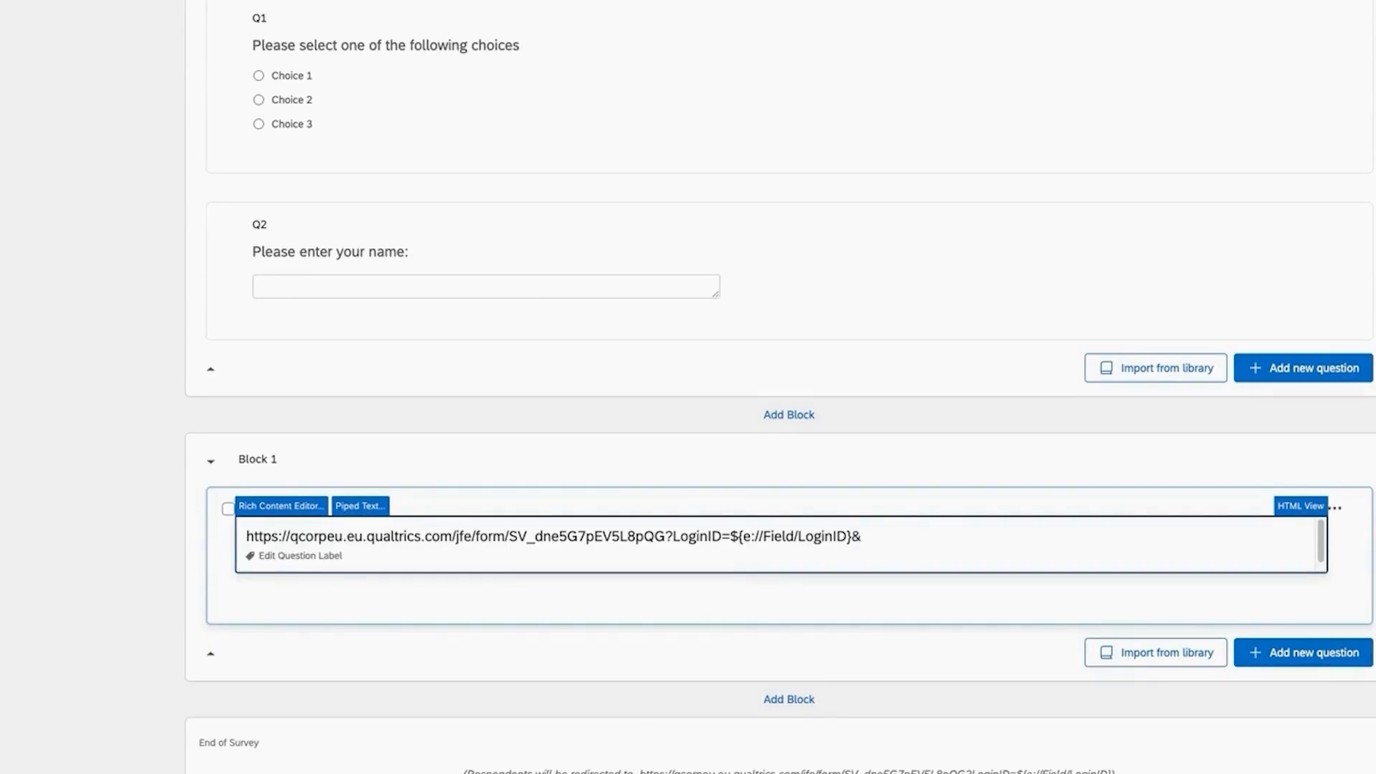
{"action": "type", "text": "N"}
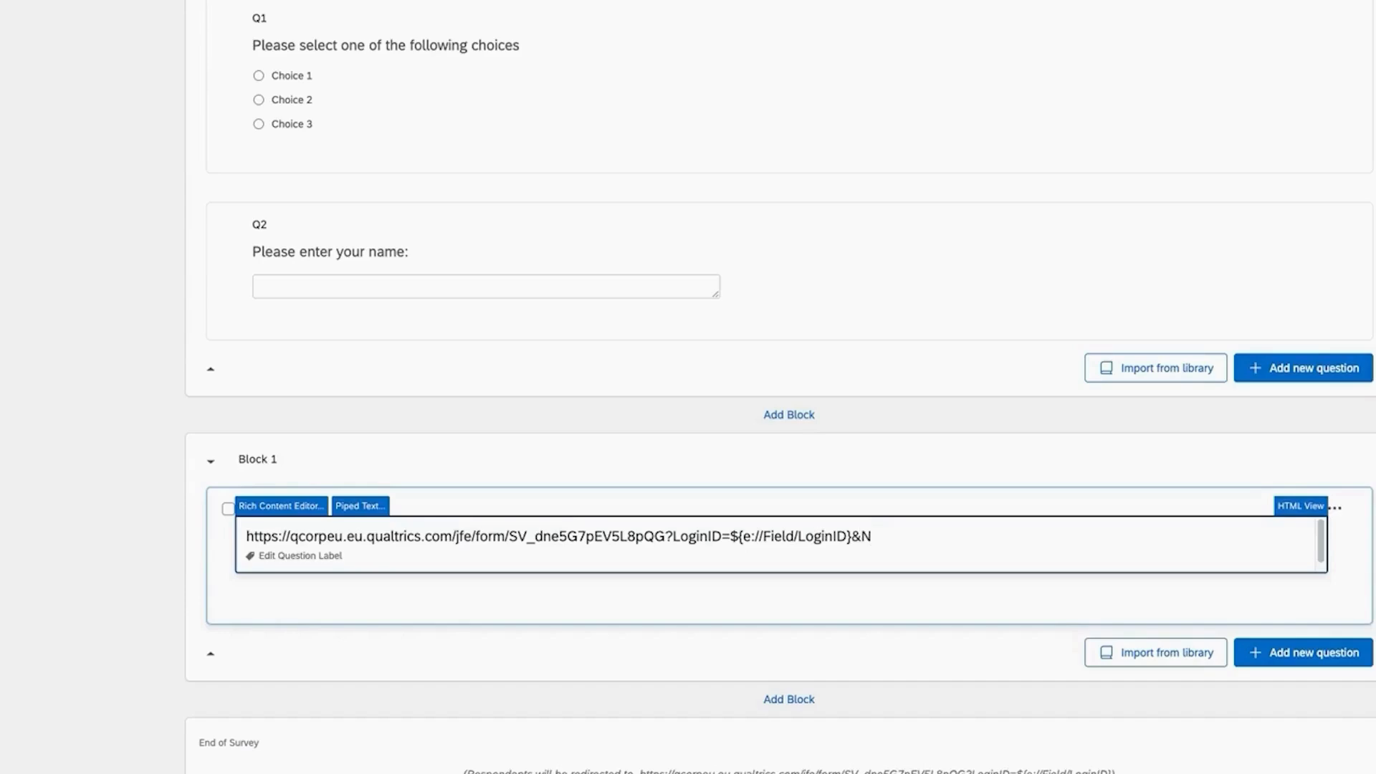
{"action": "type", "text": "ame="}
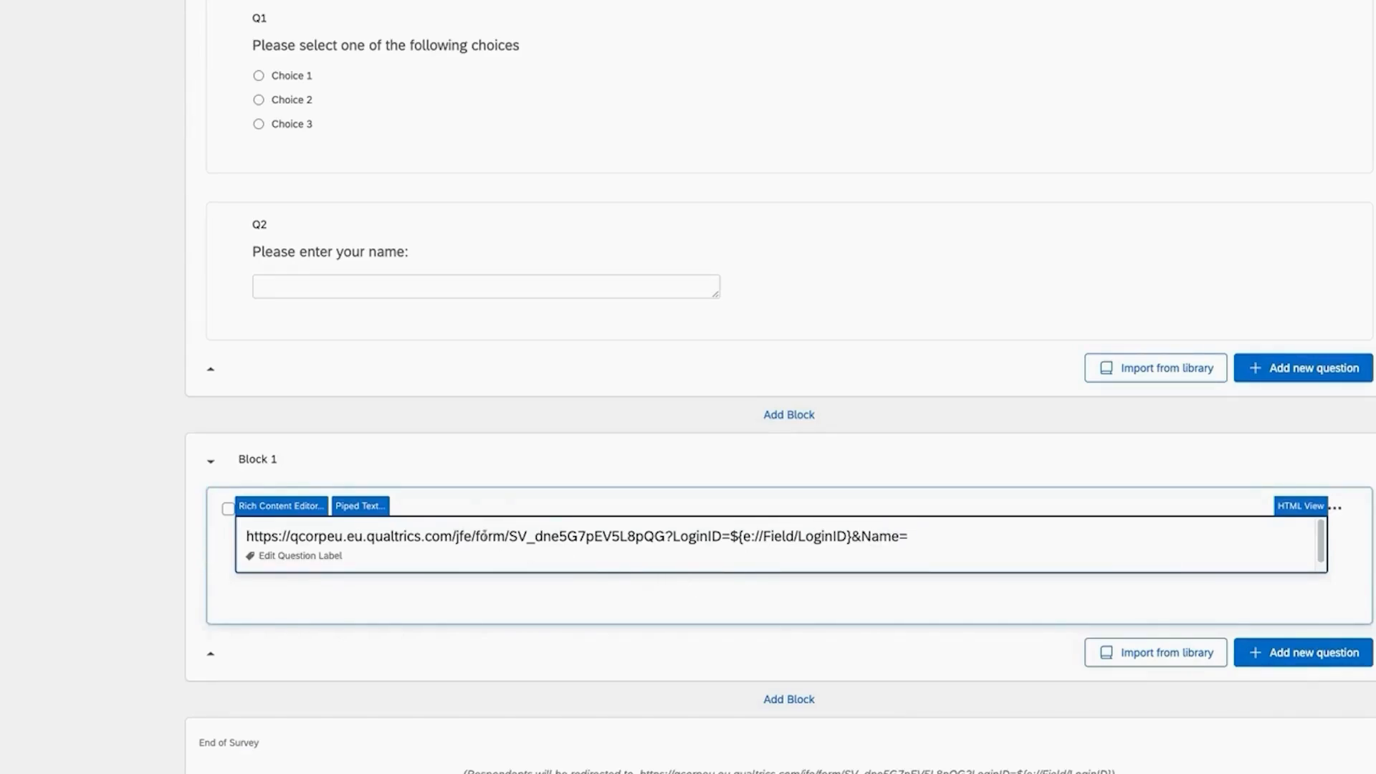
{"action": "left_click", "coordinate": [360, 505]}
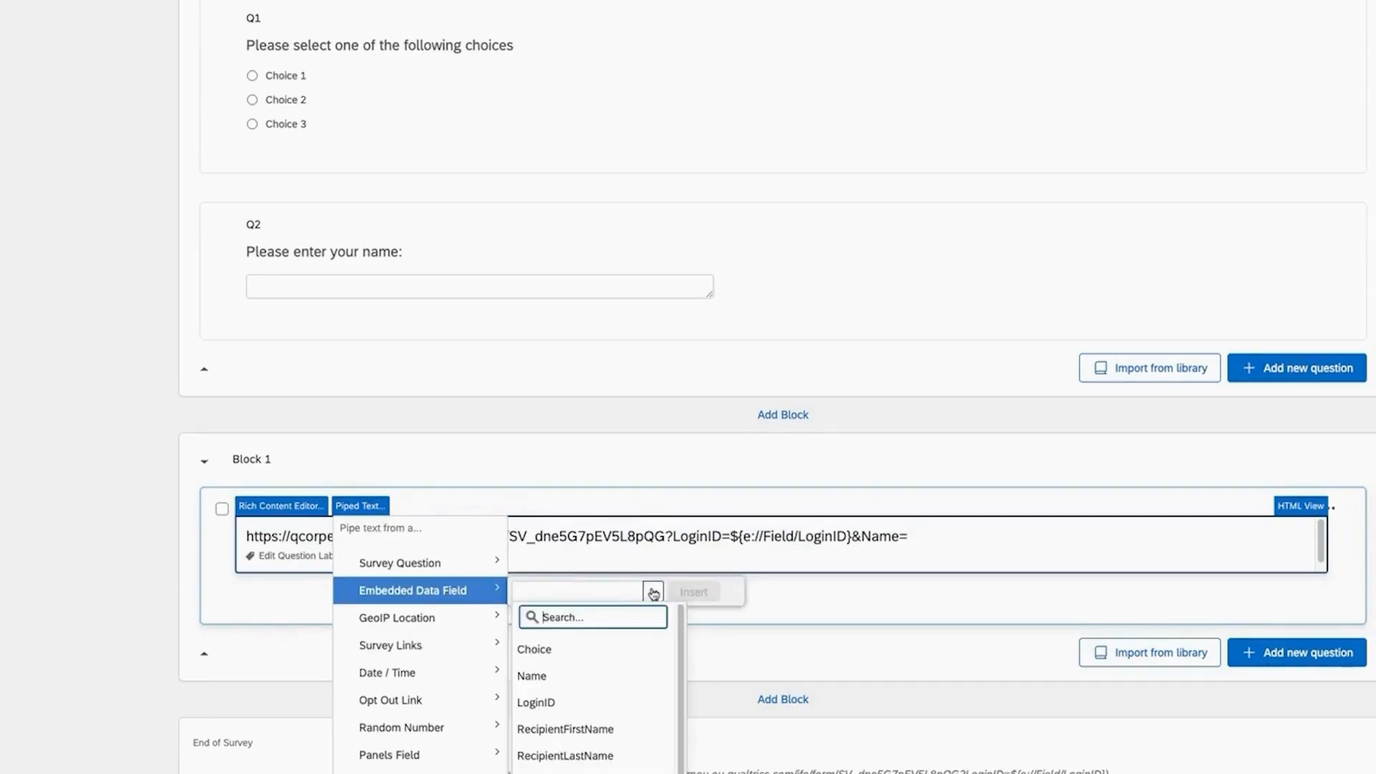
{"action": "left_click", "coordinate": [531, 675]}
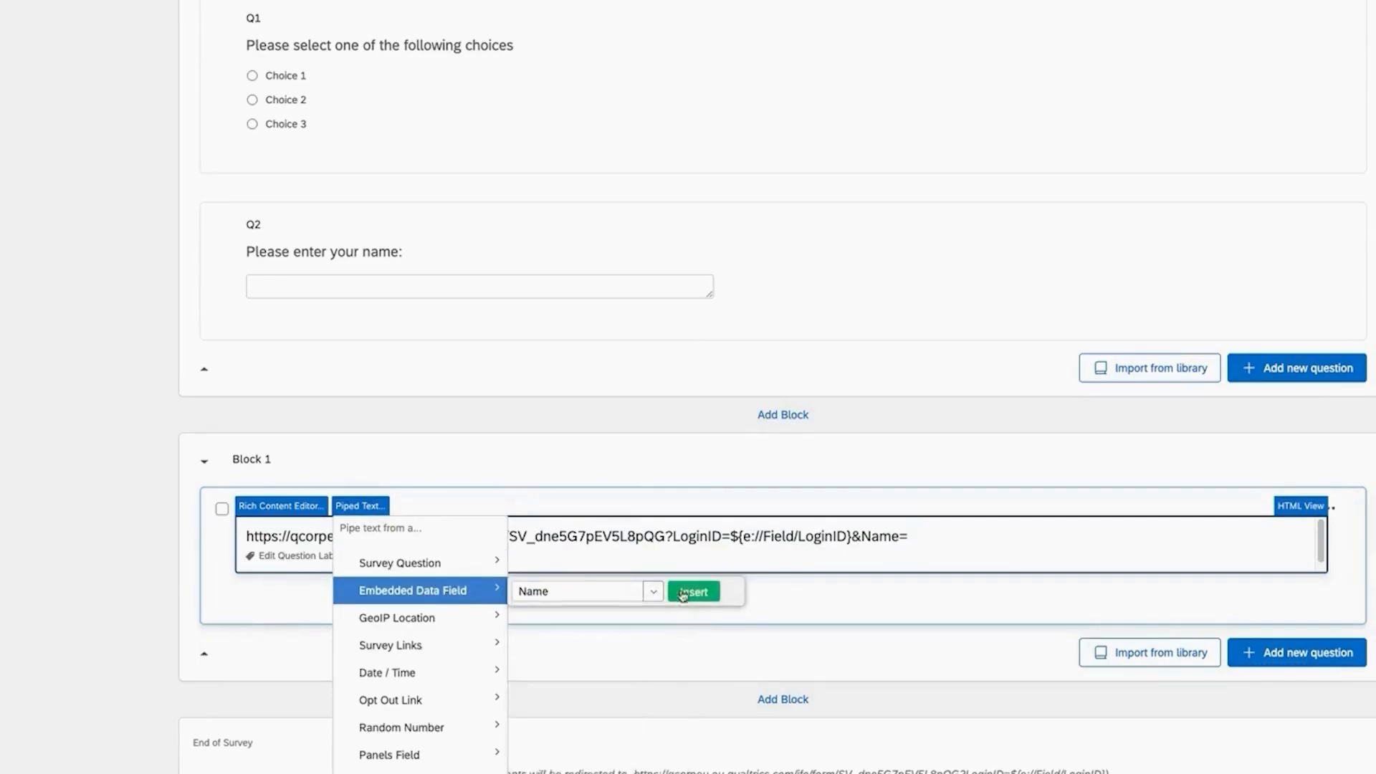
{"action": "left_click", "coordinate": [693, 590]}
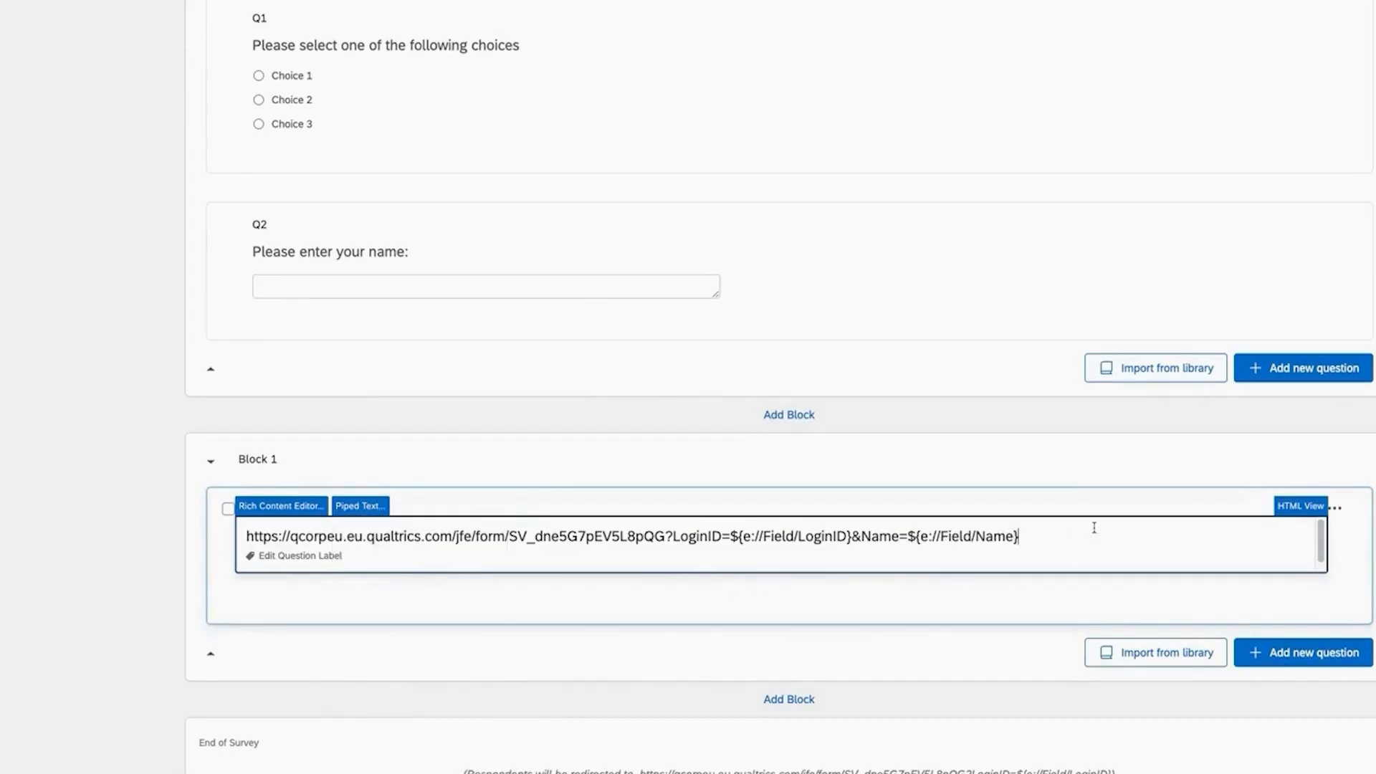
- Append '&Choice=' to the redirect URL, piped from the Choice embedded data field
{"action": "type", "text": "&Ch"}
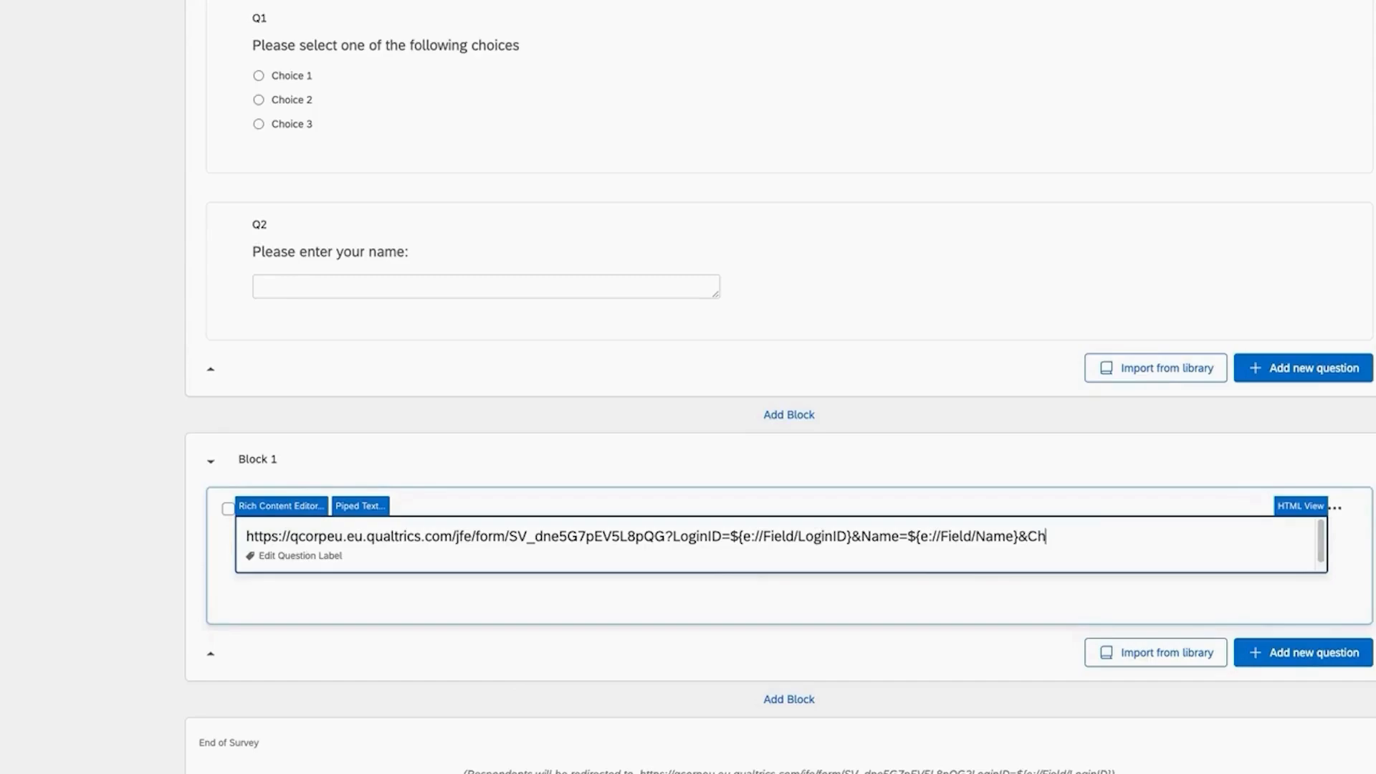
{"action": "type", "text": "oice="}
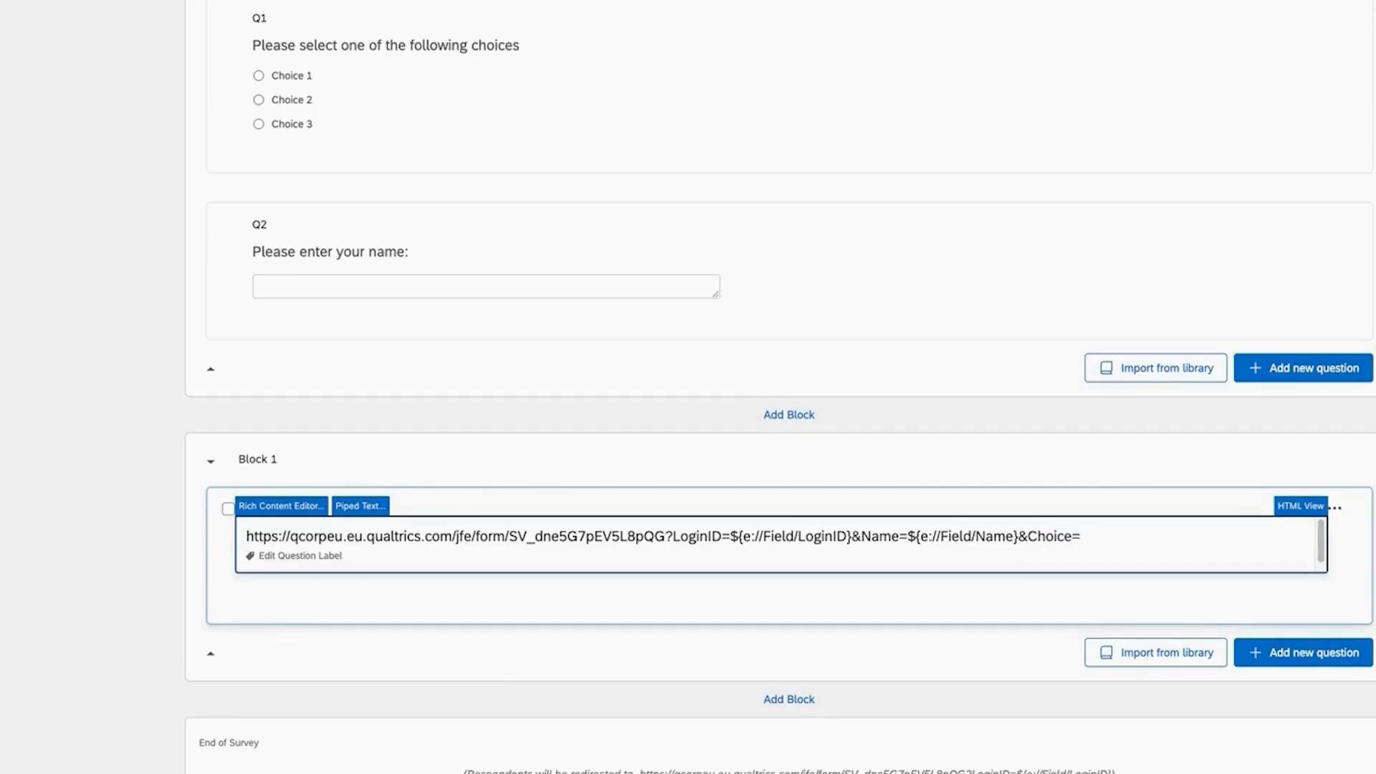
{"action": "left_click", "coordinate": [359, 506]}
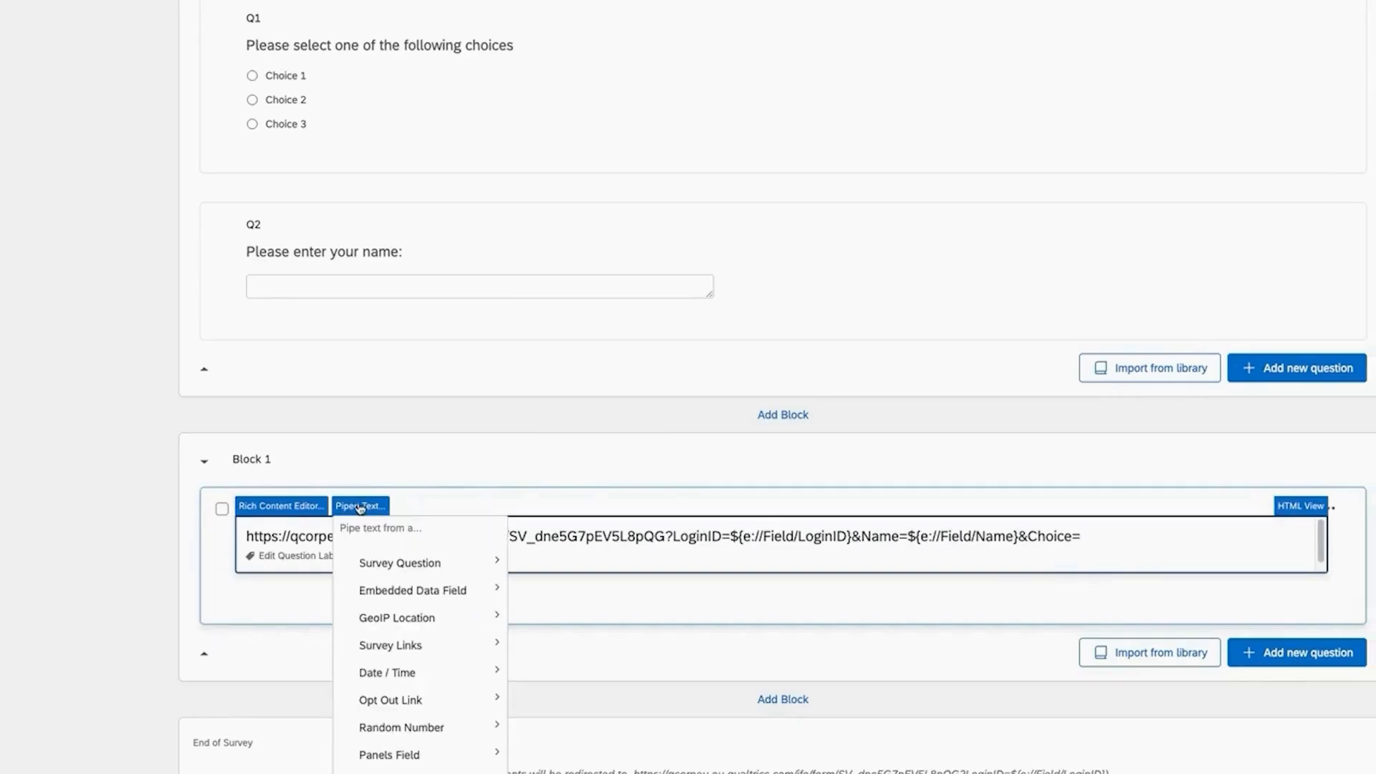
{"action": "left_click", "coordinate": [399, 563]}
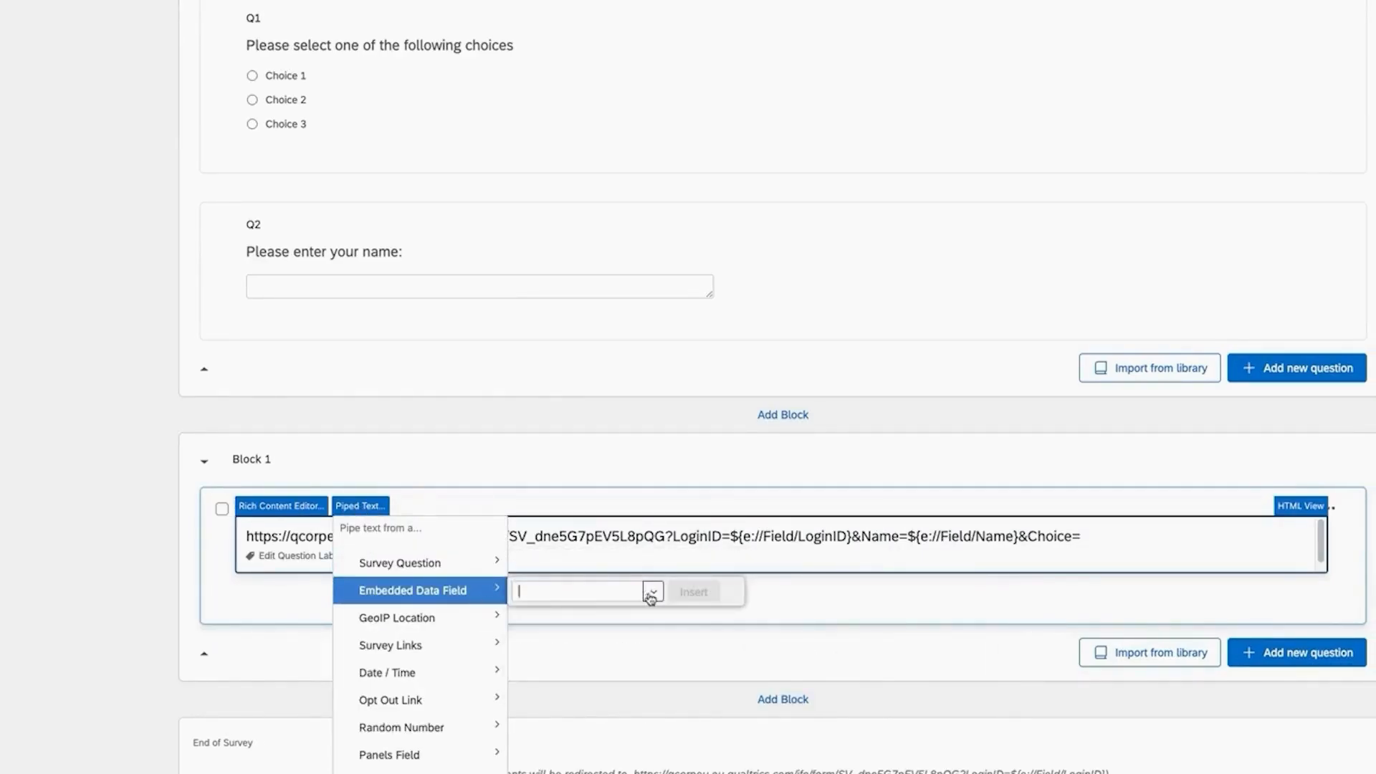
{"action": "left_click", "coordinate": [651, 591]}
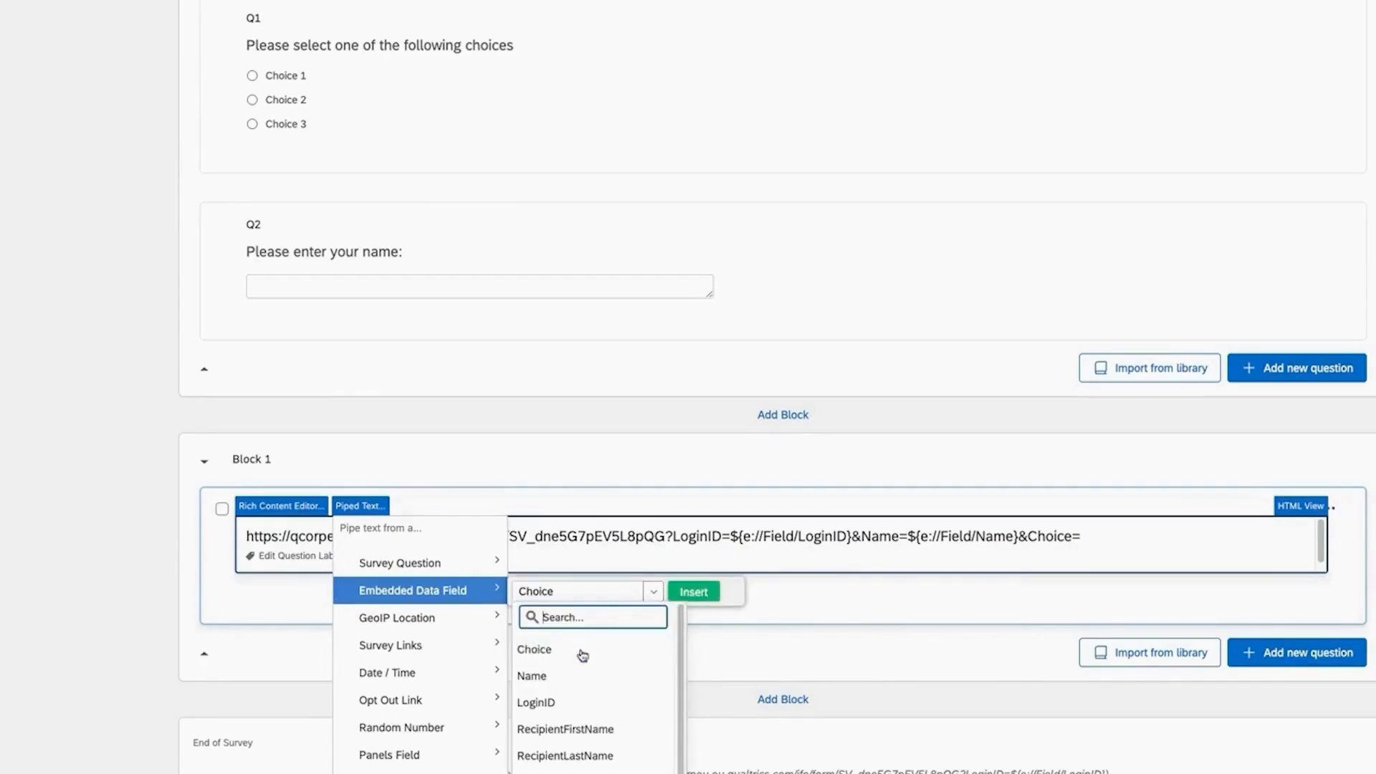
{"action": "left_click", "coordinate": [692, 591]}
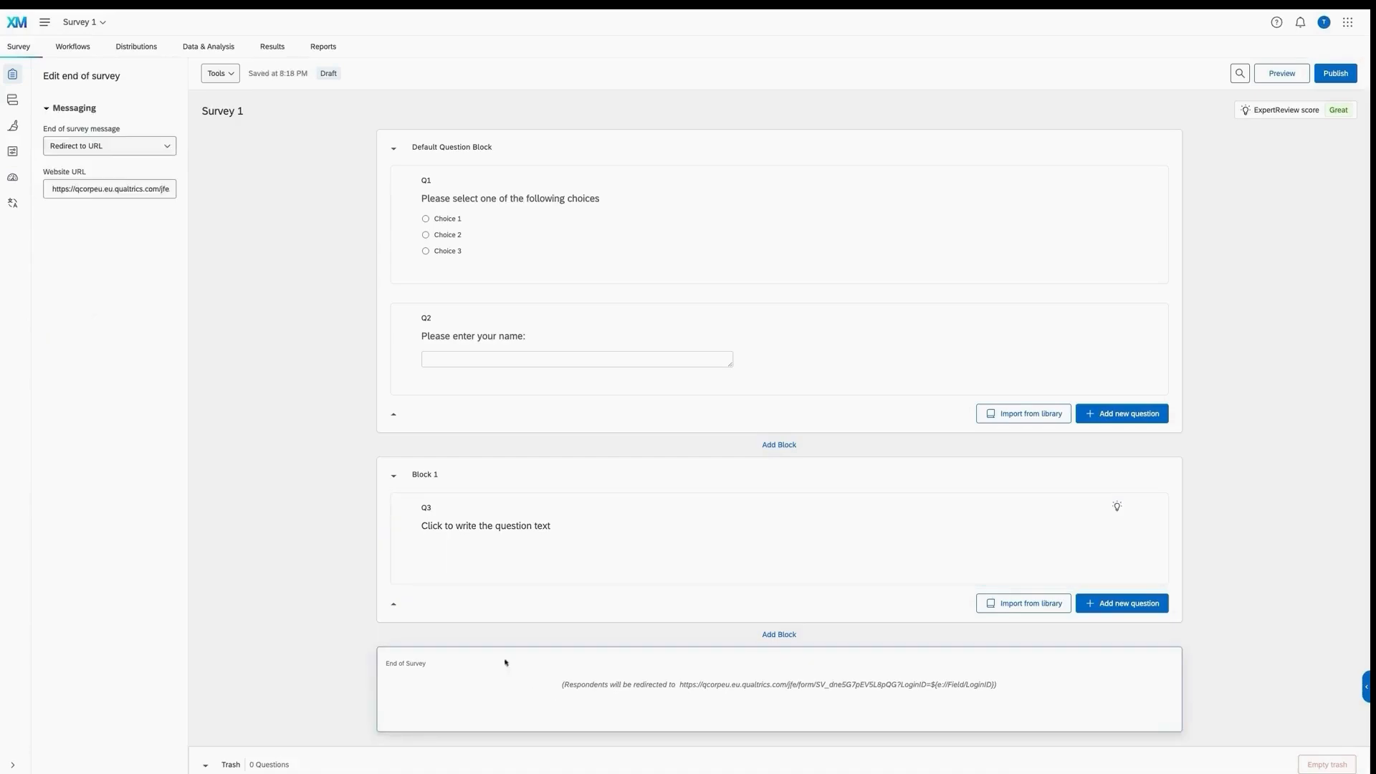
- Save the edited redirect URL and publish Survey 1
{"action": "left_click", "coordinate": [110, 145]}
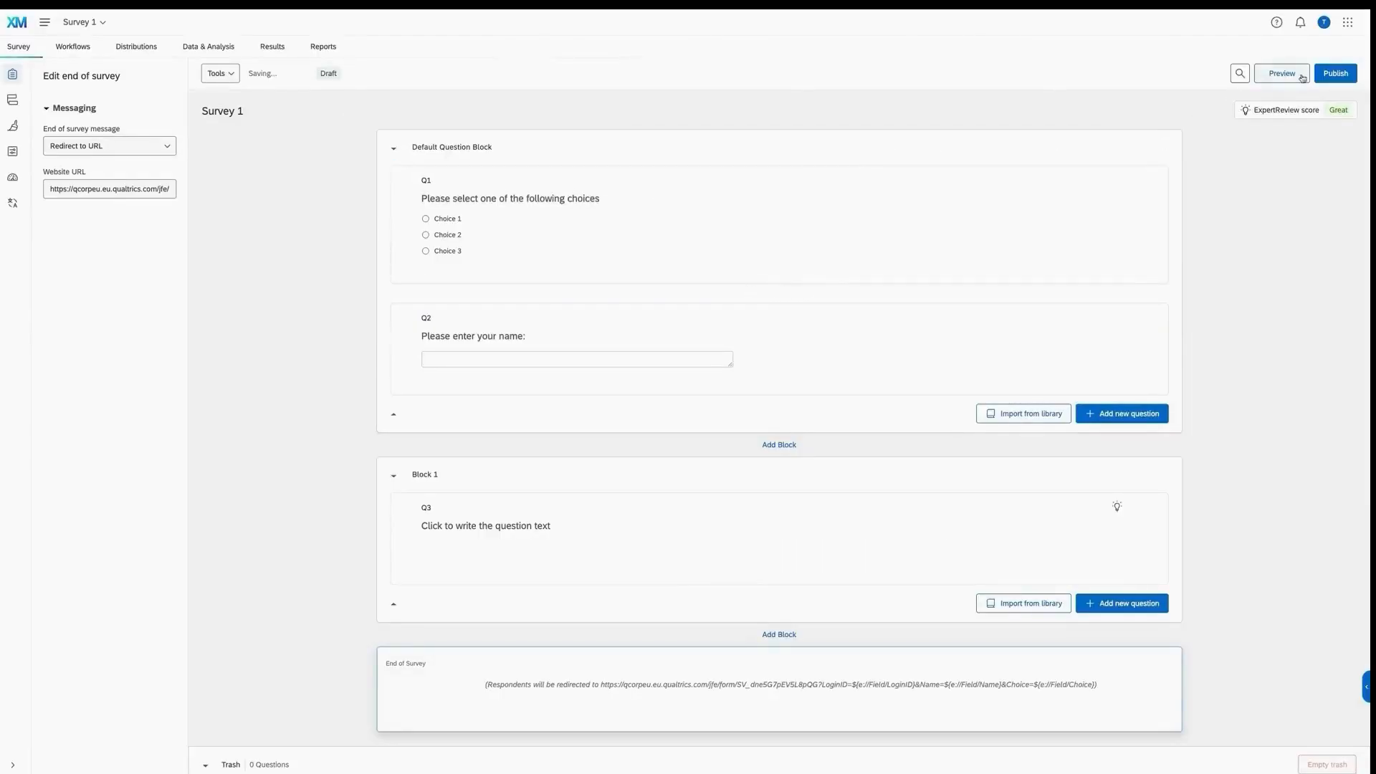
{"action": "left_click", "coordinate": [1335, 73]}
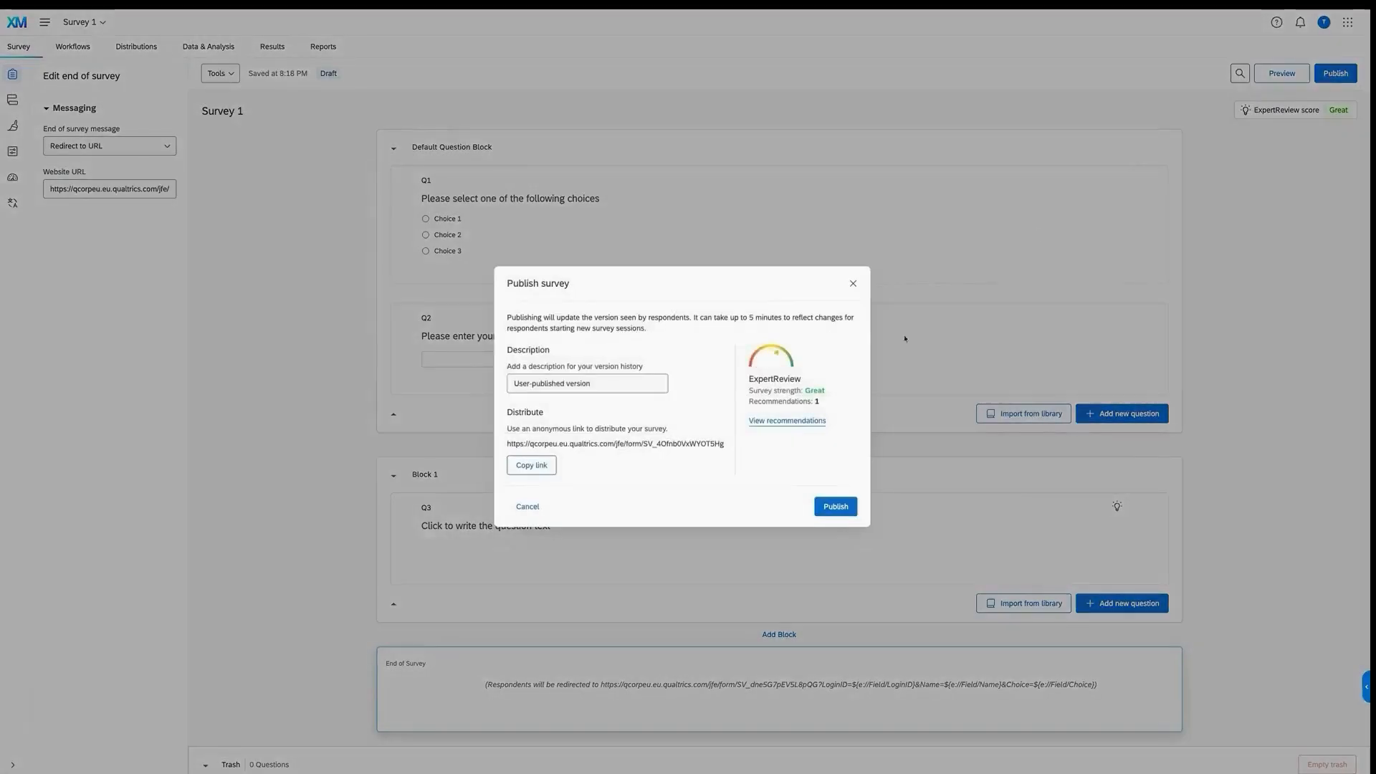
{"action": "left_click", "coordinate": [833, 507]}
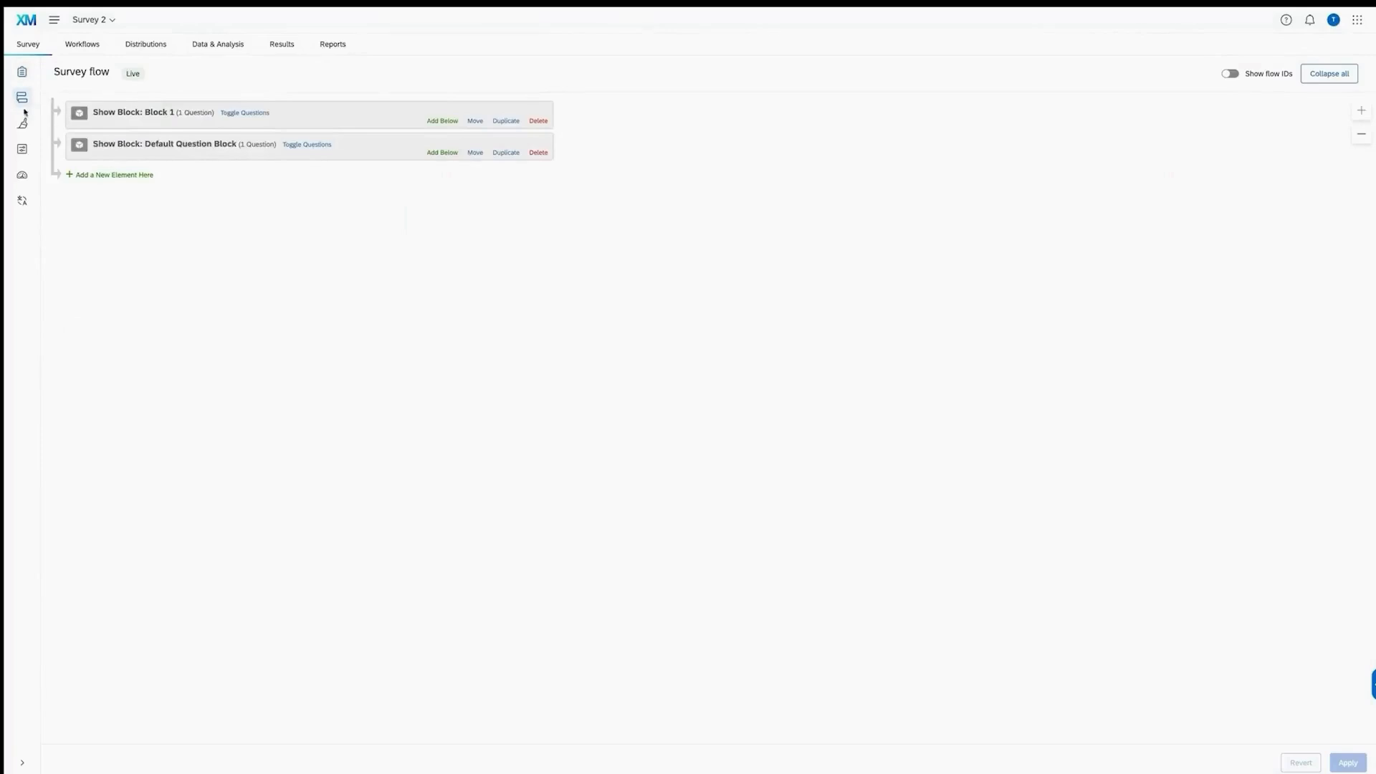
- Add an embedded data element to Survey 2's flow with Choice, Name and LoginID fields
{"action": "left_click", "coordinate": [113, 175]}
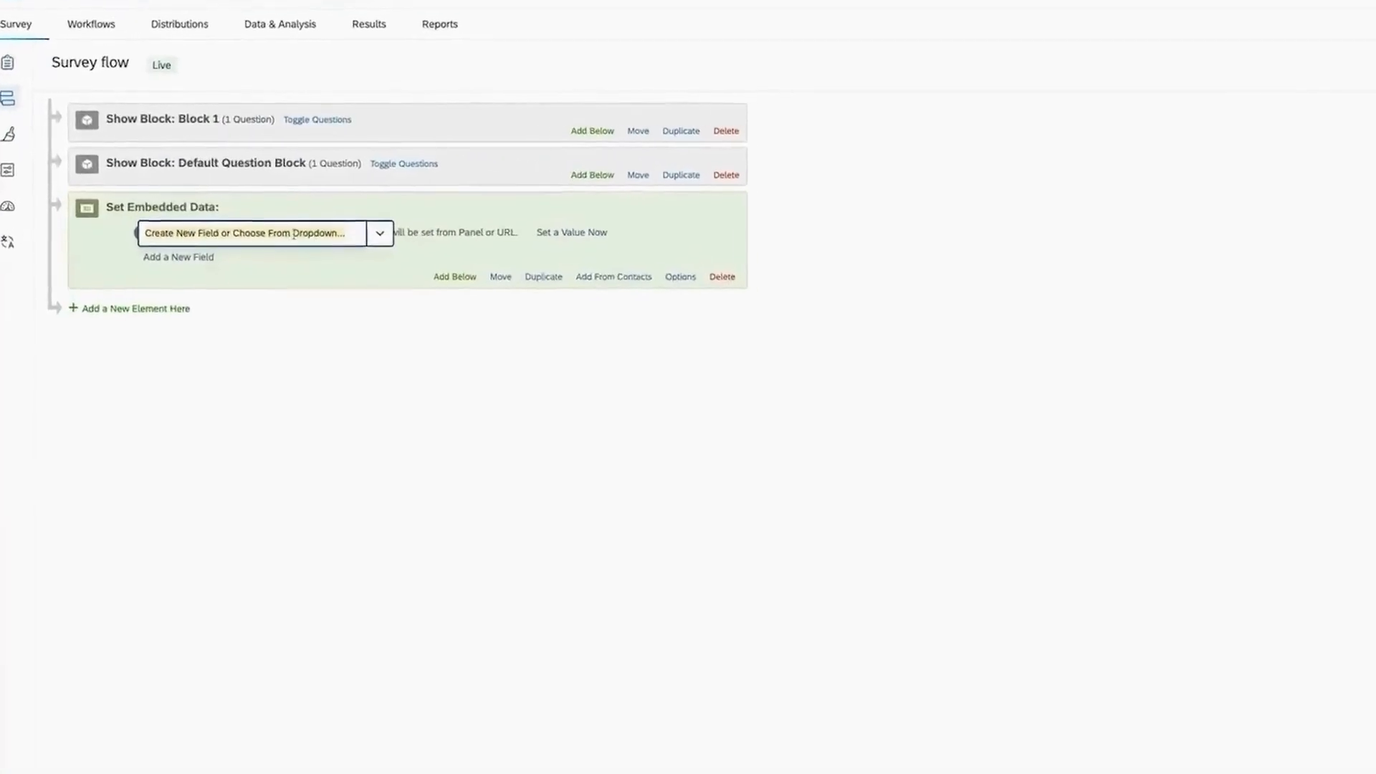
{"action": "type", "text": "Choice"}
{"action": "type", "text": "Name"}
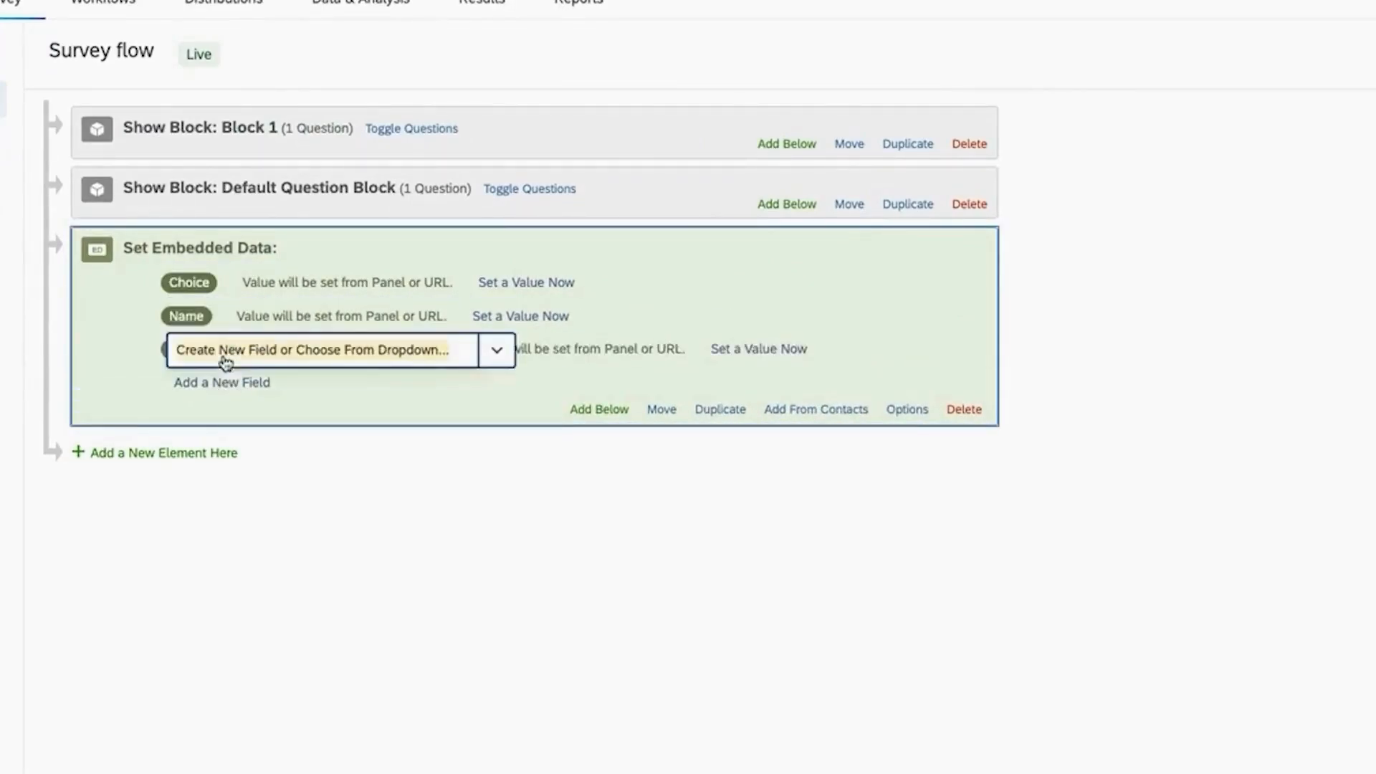
{"action": "type", "text": "LoginID"}
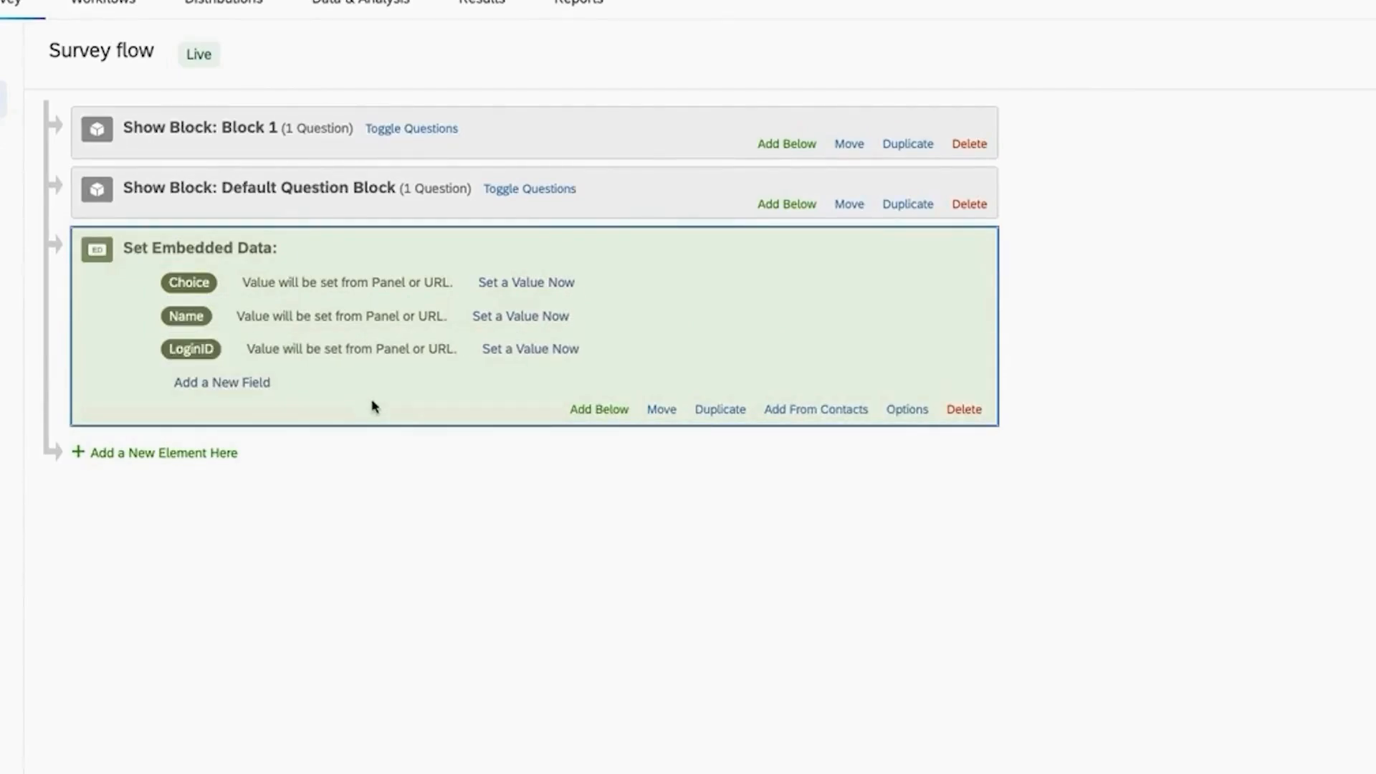
{"action": "mouse_move", "coordinate": [661, 419]}
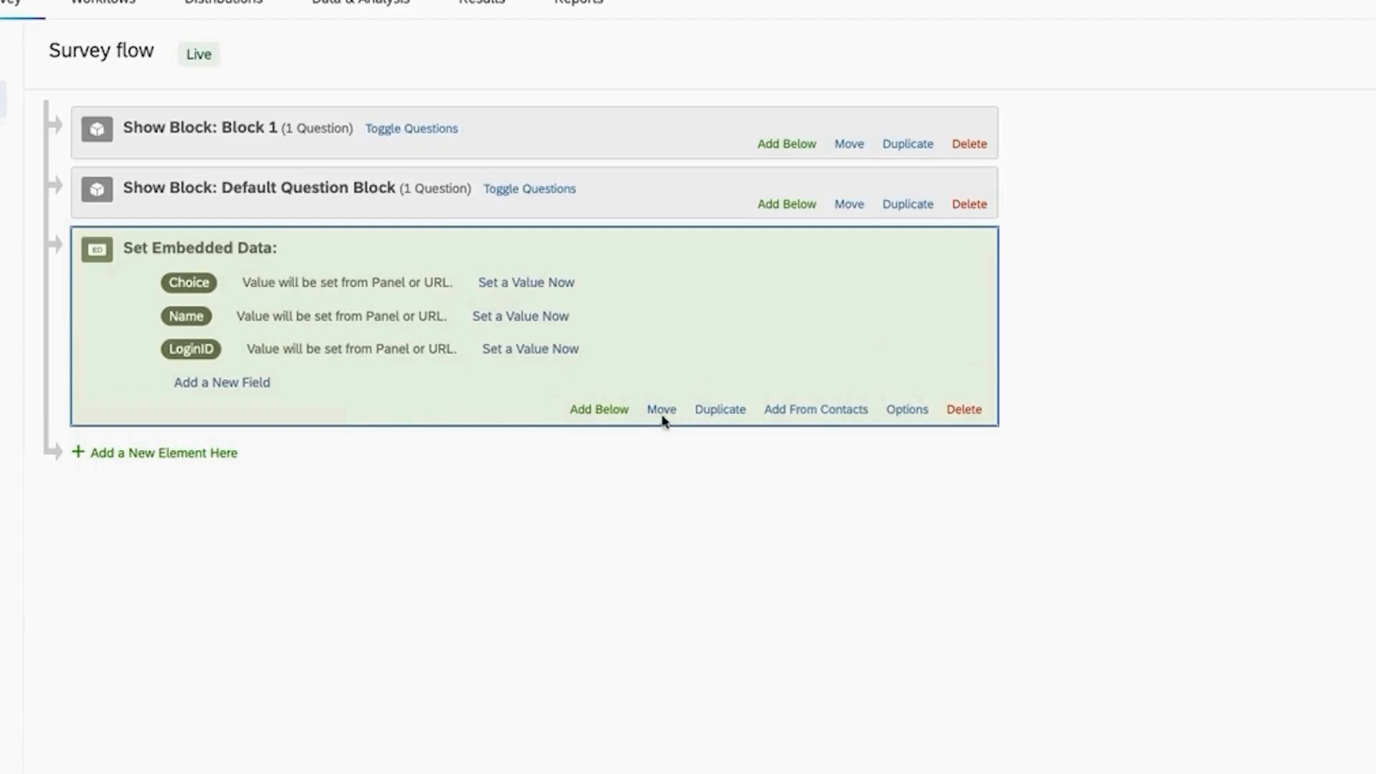